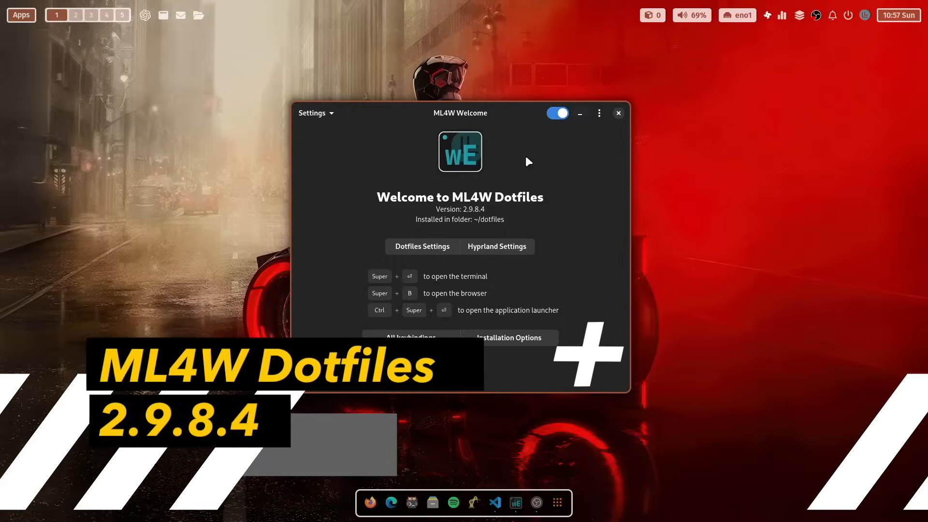
mouse_move(508, 143)
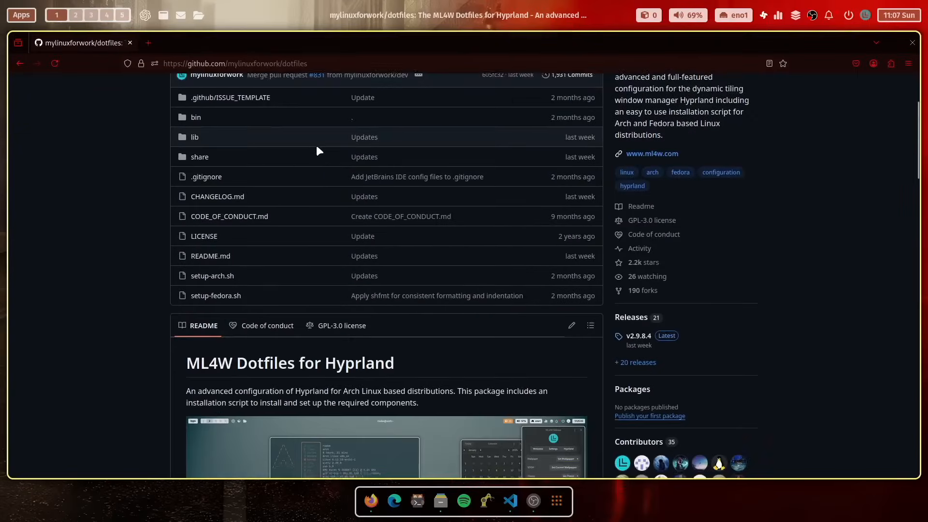
Scroll down the dotfiles README toward the packages-installer repository link
scroll(down, 3)
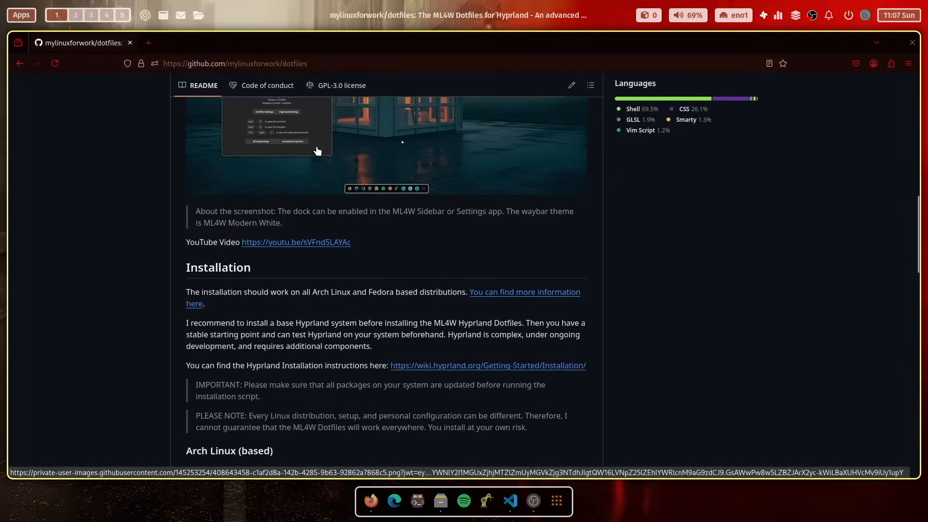
scroll(down, 3)
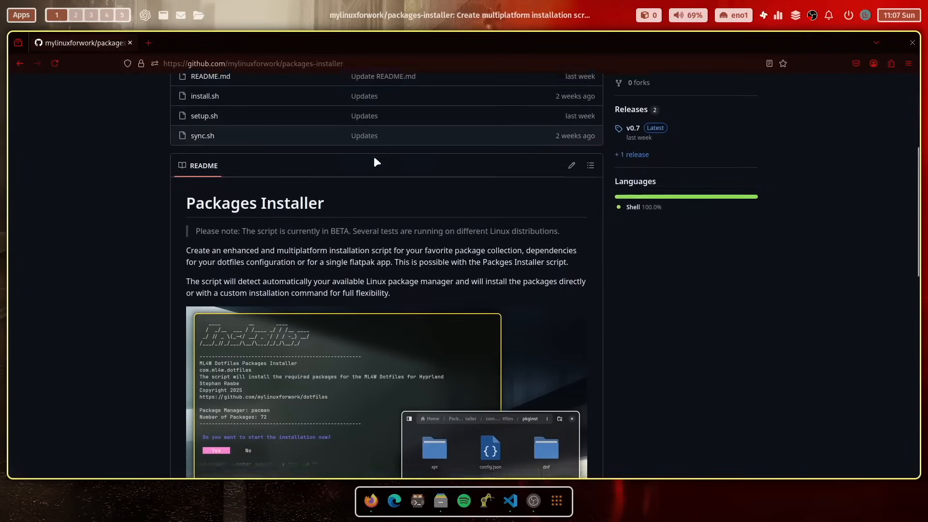
scroll(down, 3)
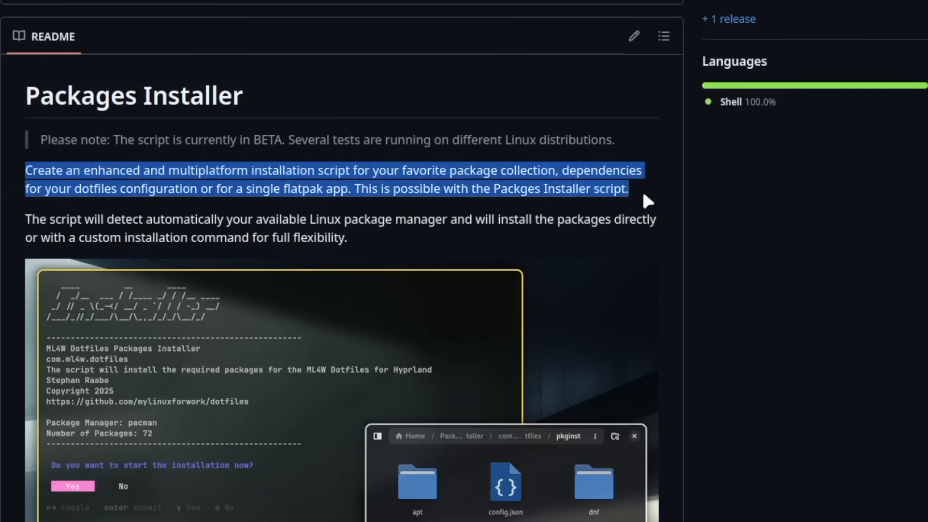
click(116, 140)
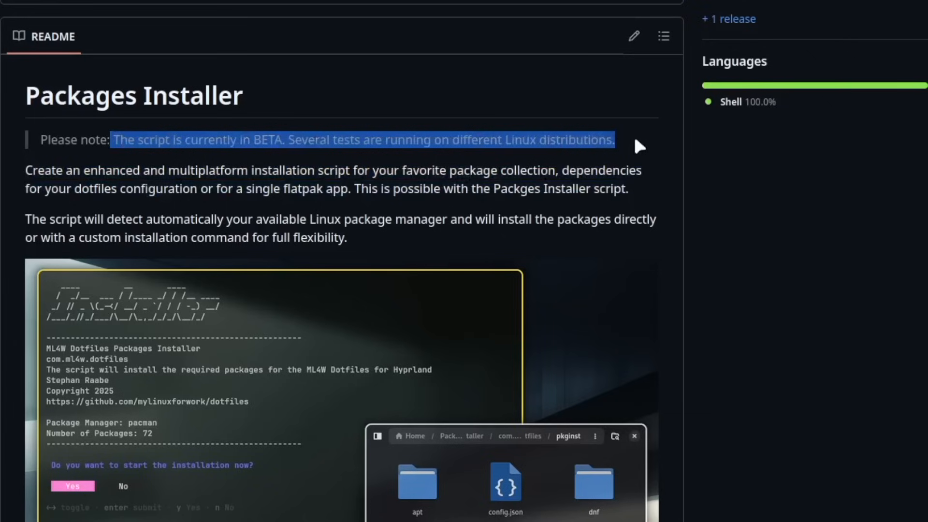
mouse_move(598, 180)
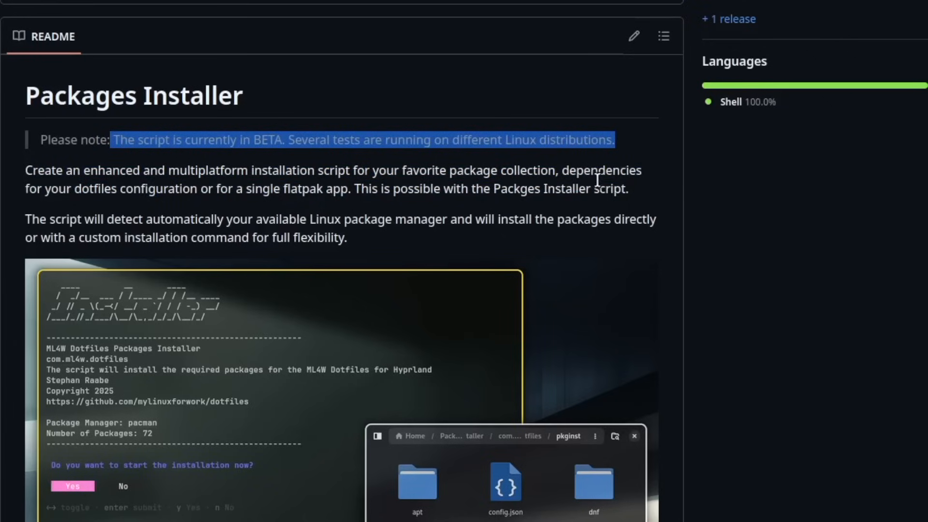
scroll(down, 3)
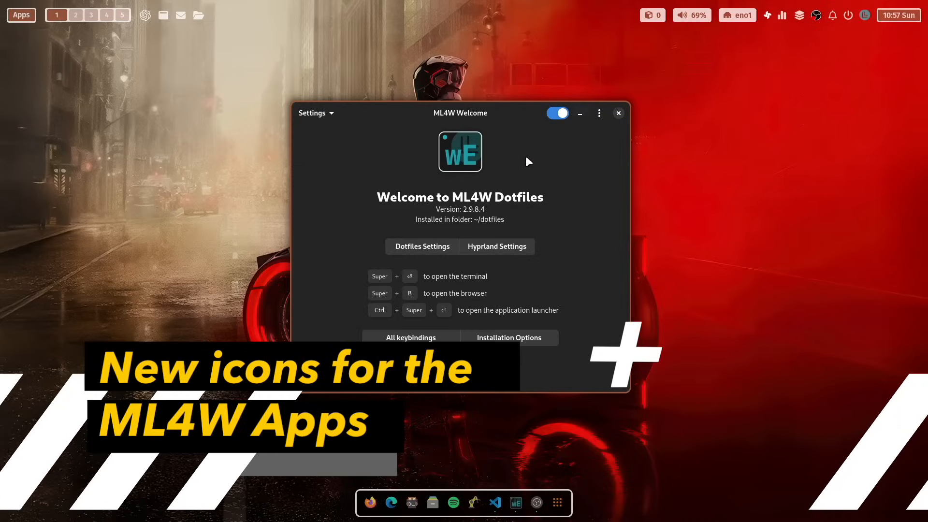
mouse_move(503, 131)
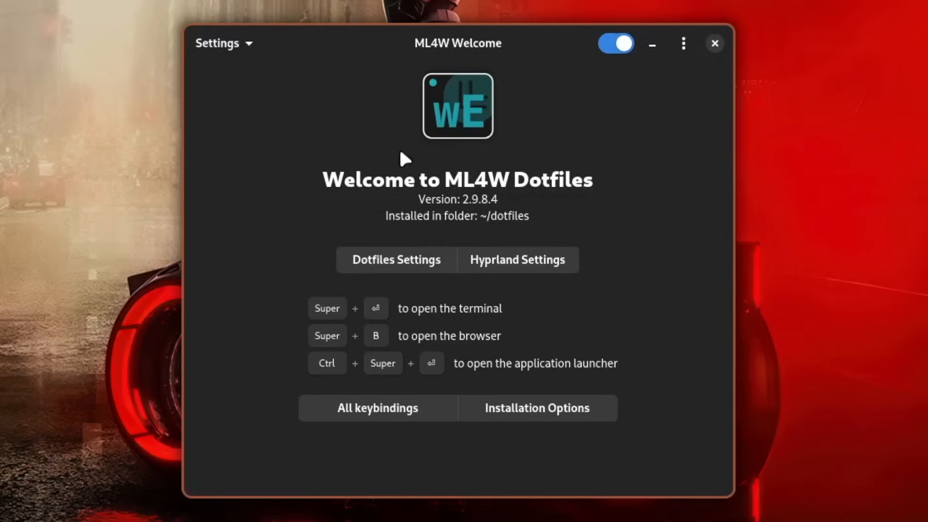
mouse_move(579, 165)
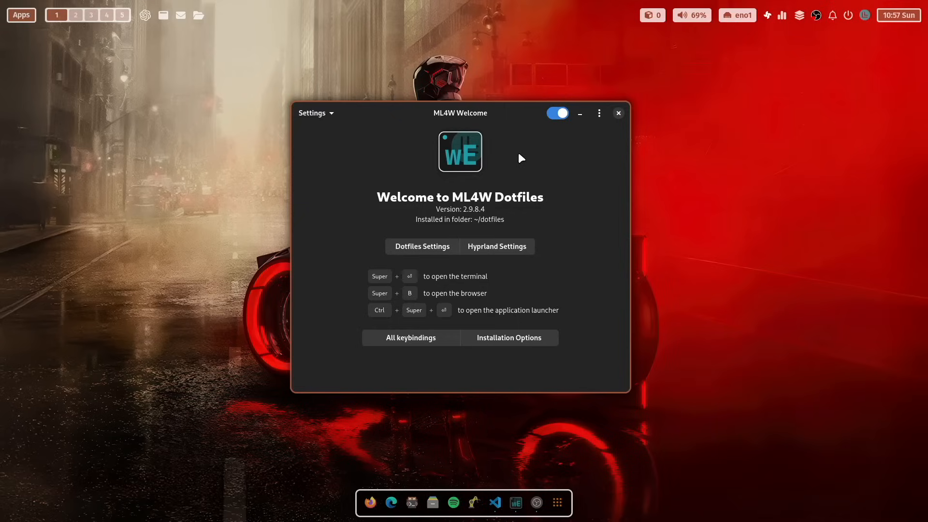
mouse_move(529, 179)
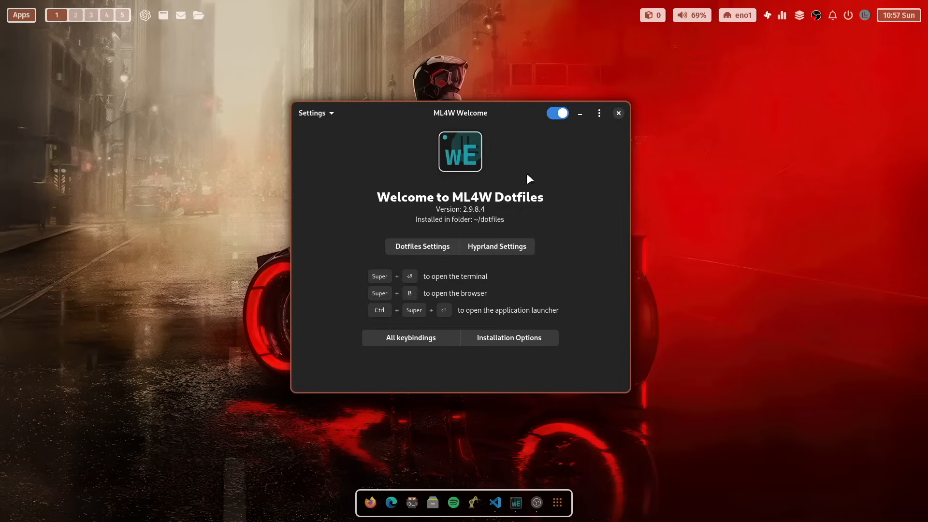
mouse_move(867, 20)
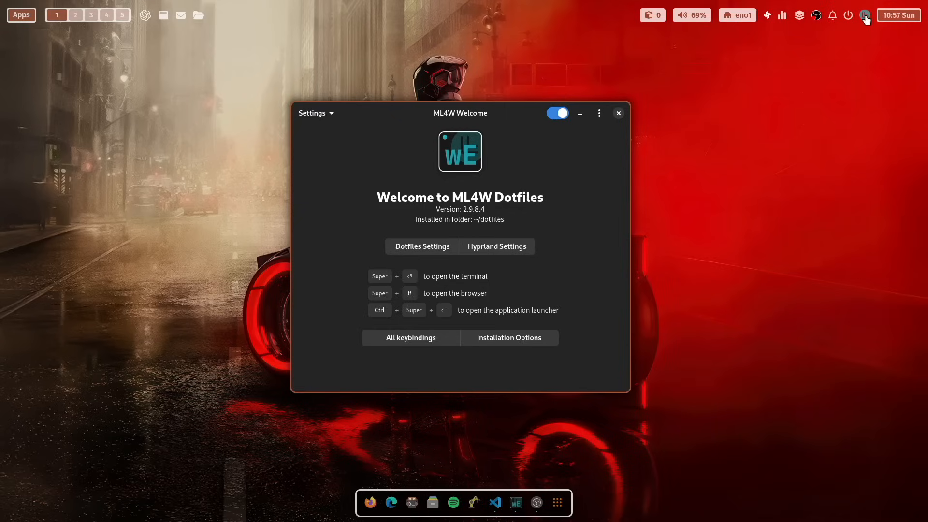
From the Waybar sidebar, switch to the Calendar App for April 2025 and show its ⋮ menu
click(864, 15)
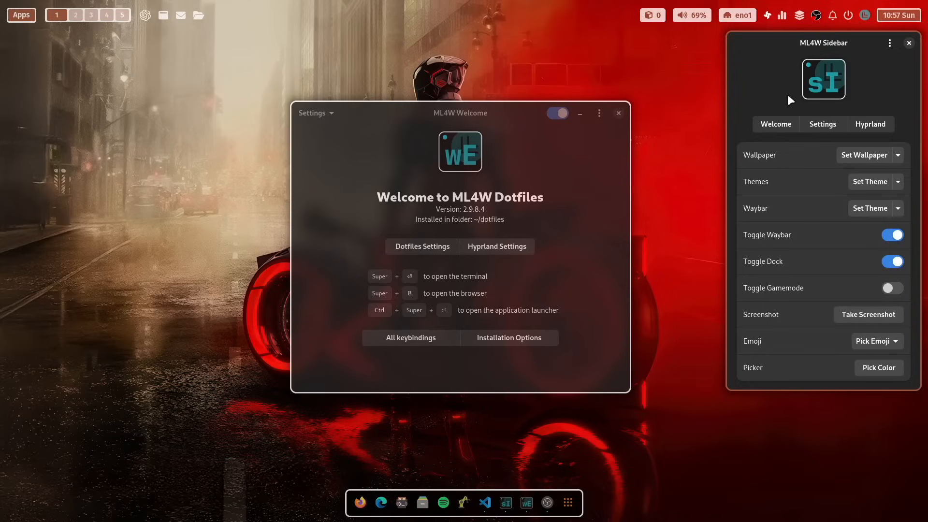
mouse_move(841, 110)
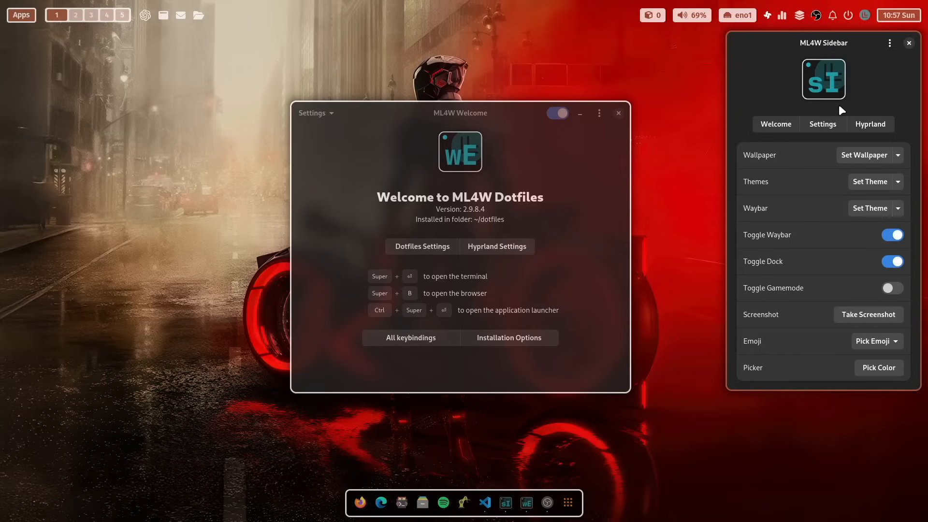
mouse_move(861, 70)
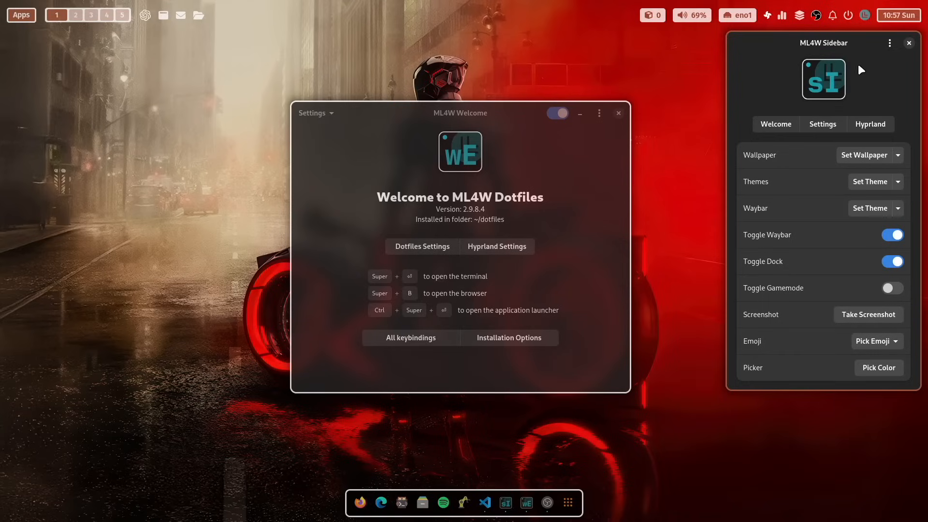
click(909, 43)
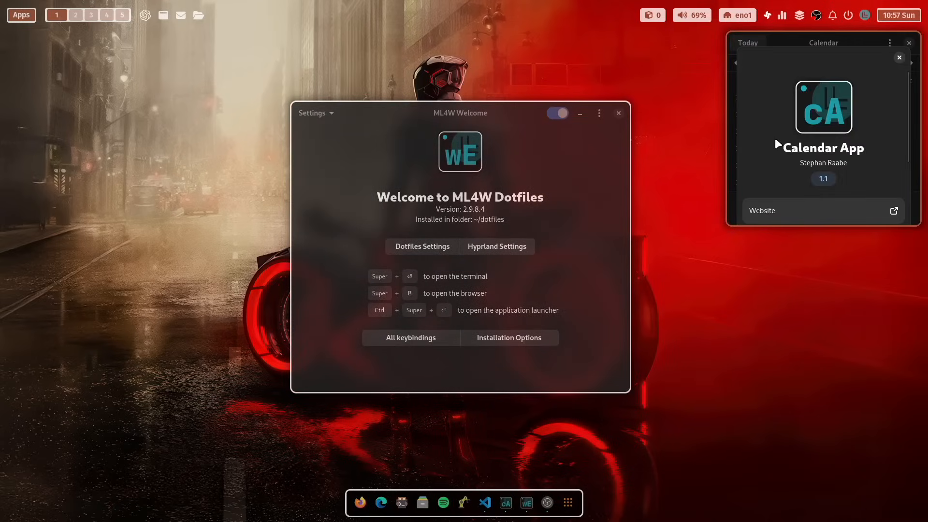
mouse_move(878, 114)
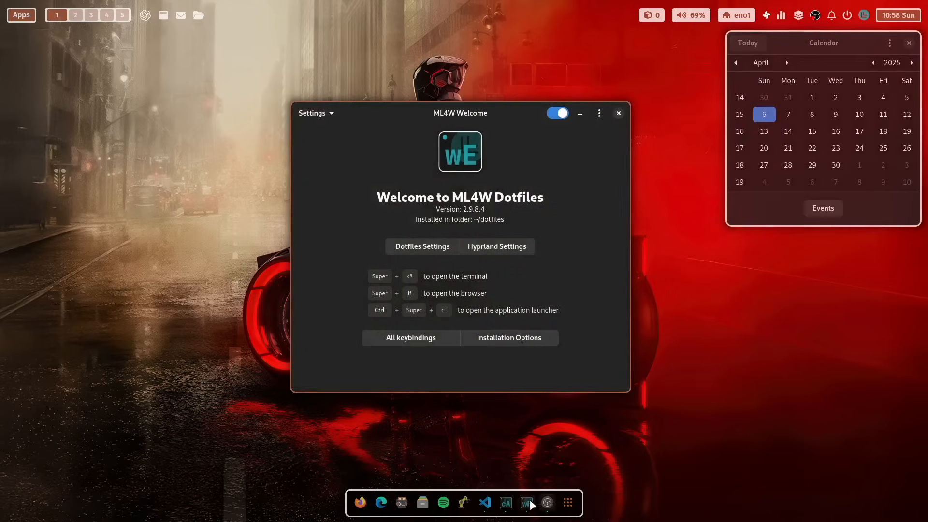
mouse_move(605, 441)
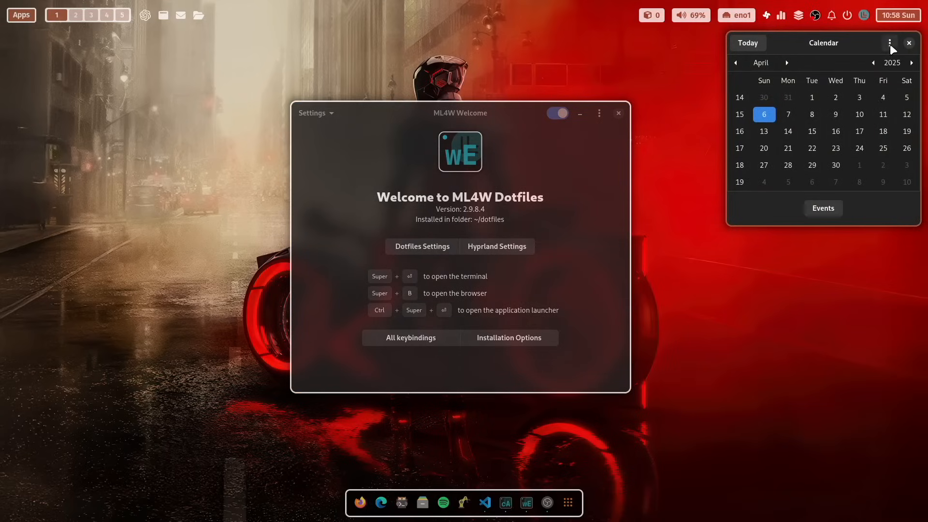
mouse_move(803, 217)
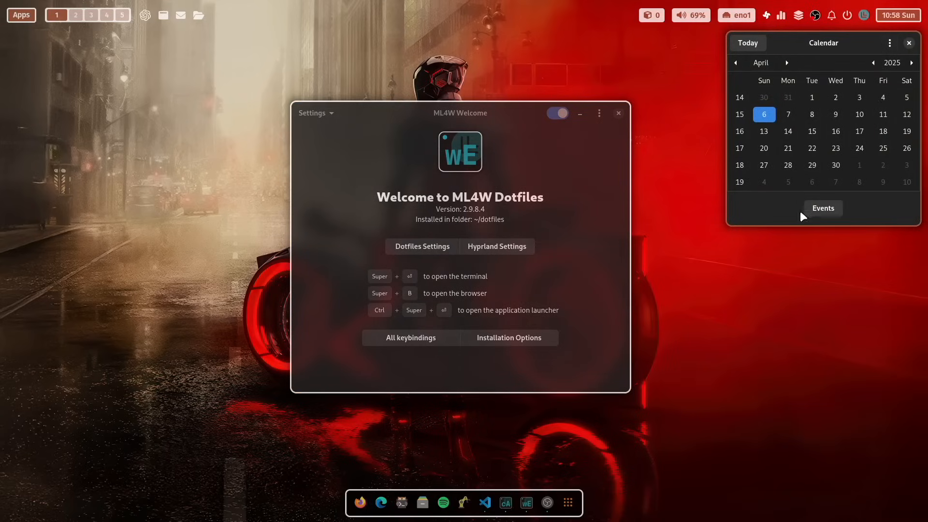
mouse_move(812, 223)
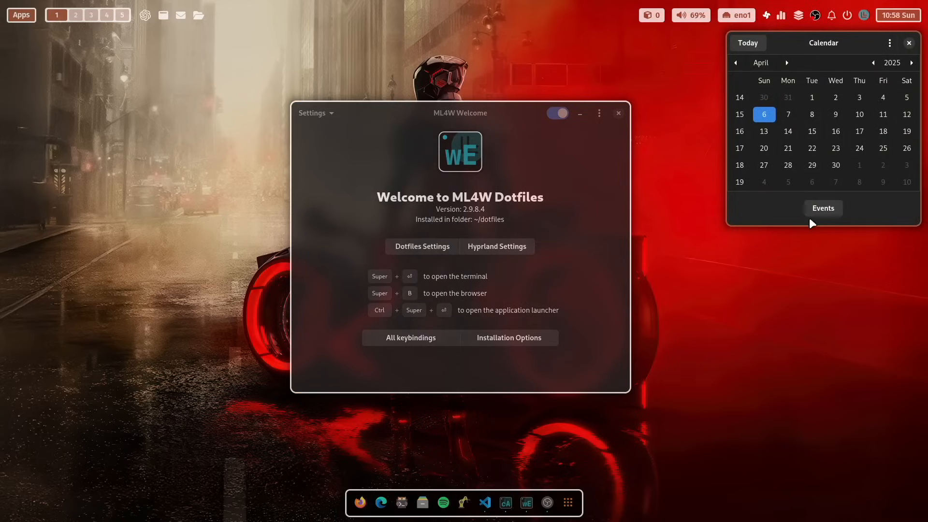
click(889, 43)
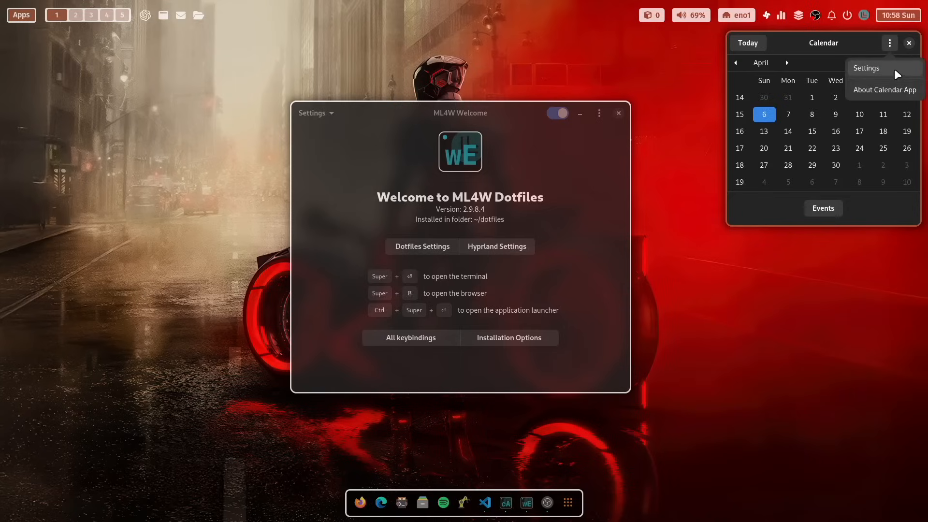
In Calendar App Settings, set the Events Button Command to 'evolution' and confirm
click(866, 68)
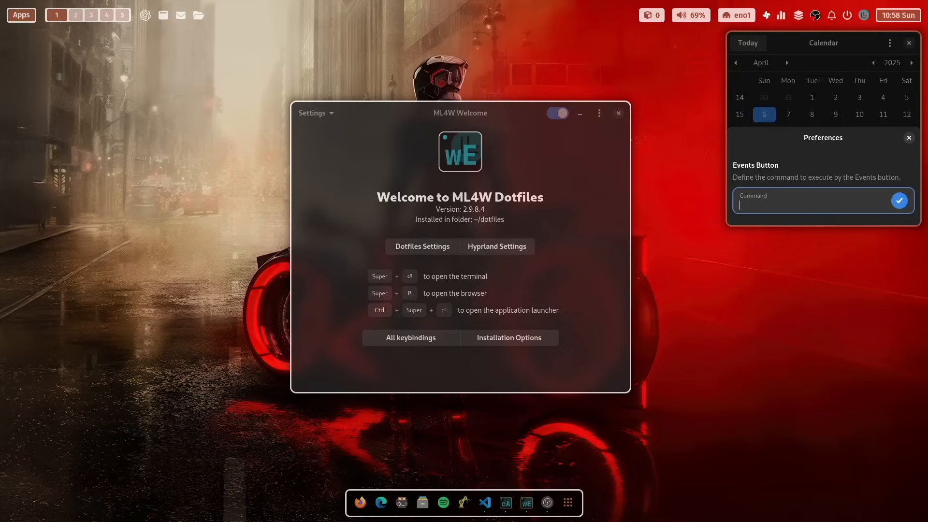
text(evolu)
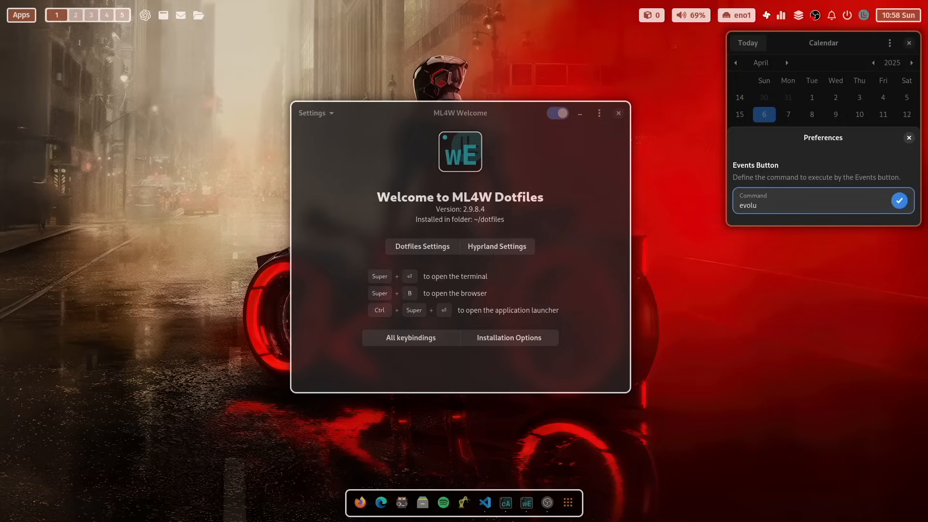
text(tion)
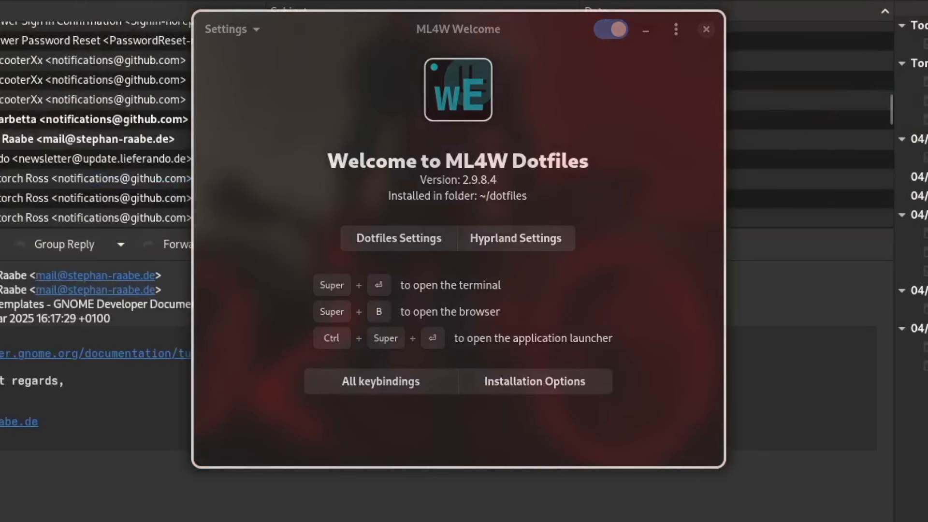
click(705, 29)
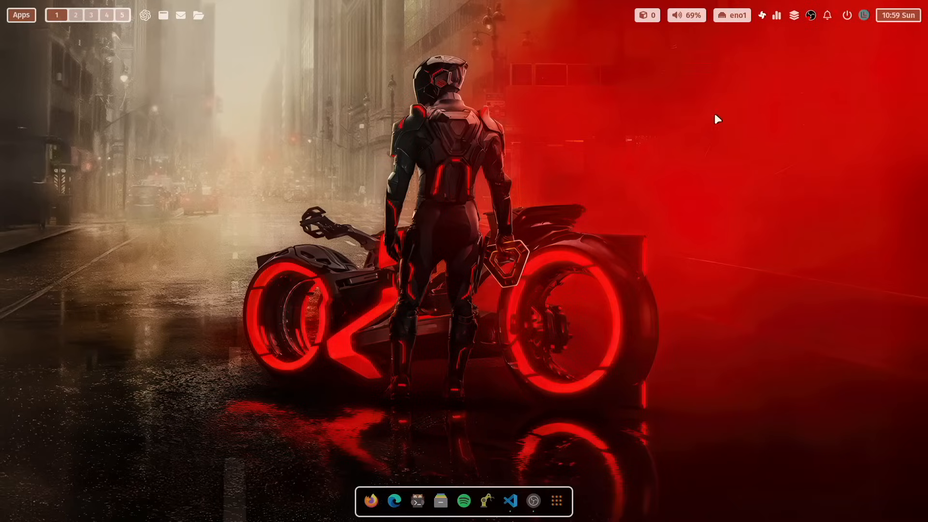
Launch Hyprland Settings from the ML4W Sidebar's Hyprland tab
click(863, 15)
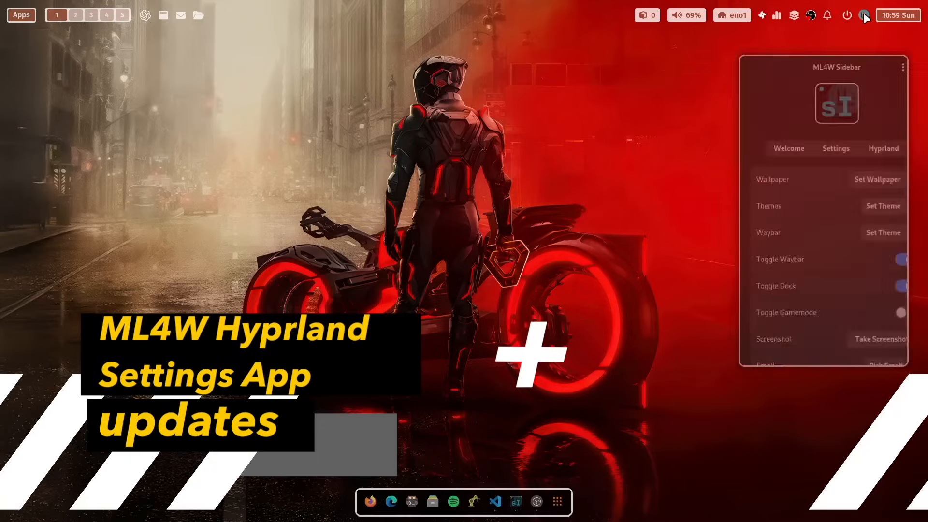
click(864, 15)
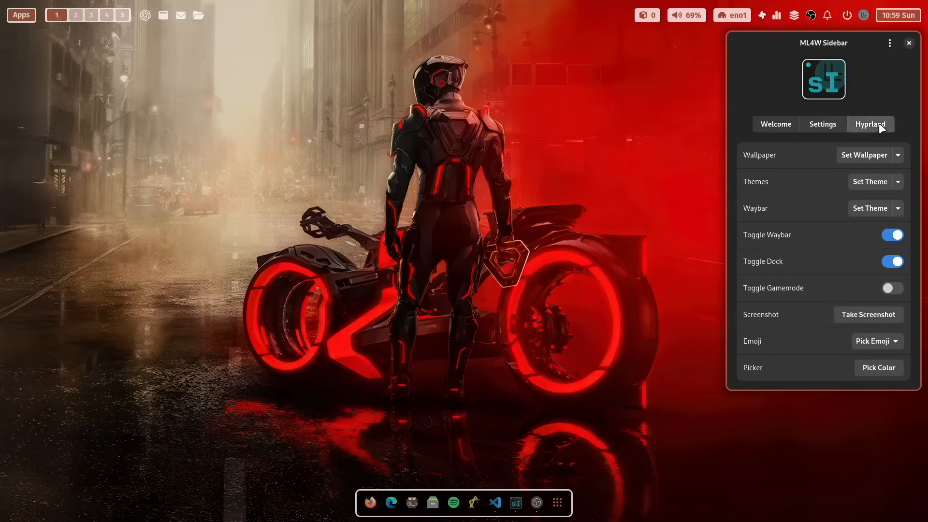
click(870, 123)
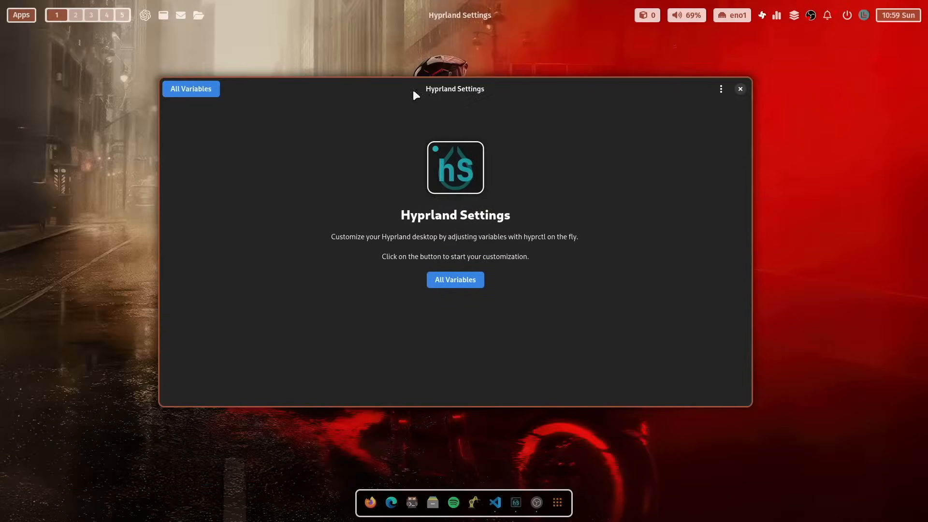
mouse_move(341, 212)
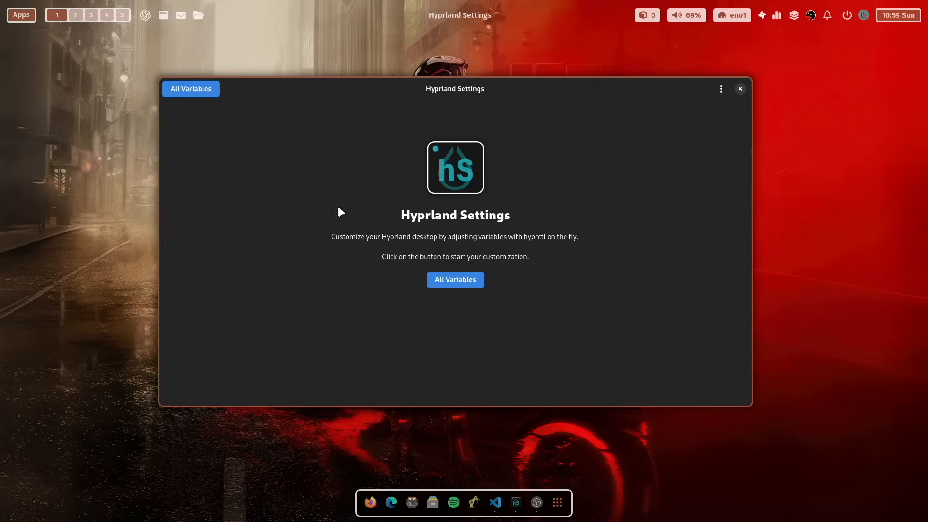
mouse_move(318, 231)
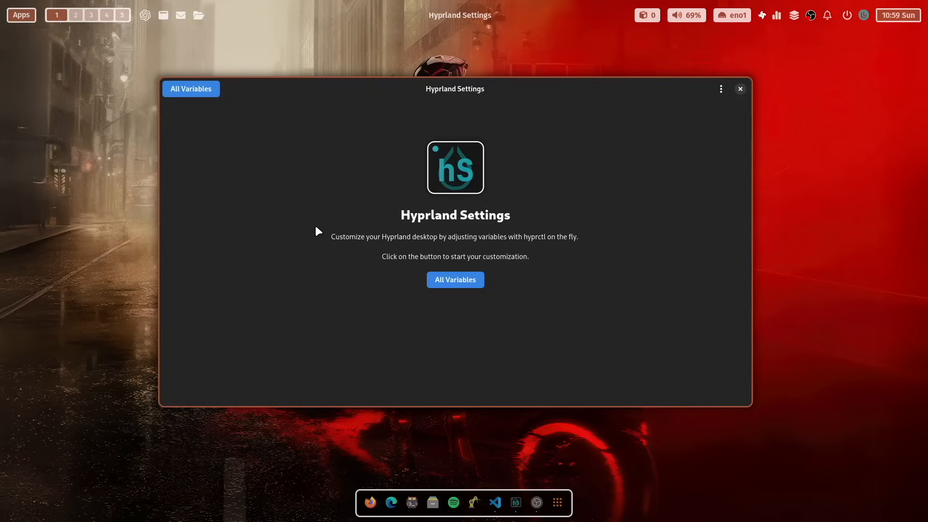
mouse_move(318, 173)
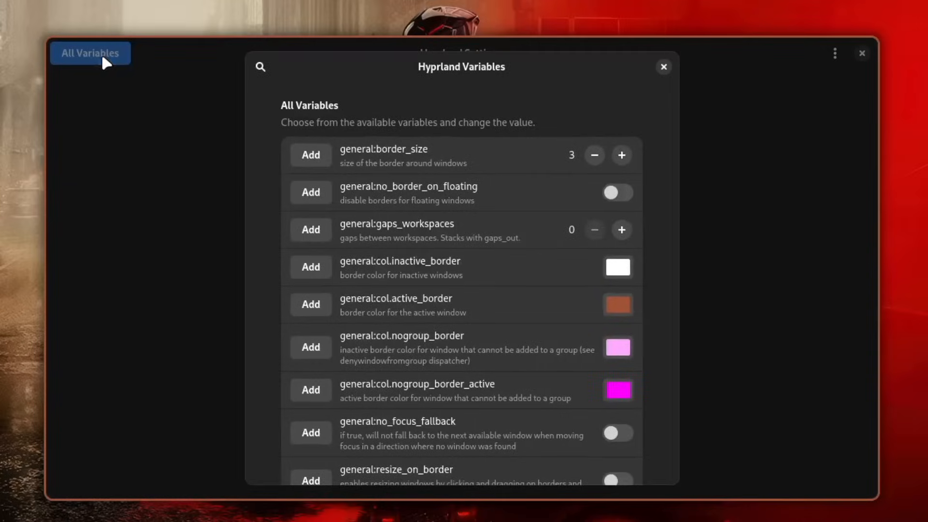
mouse_move(367, 154)
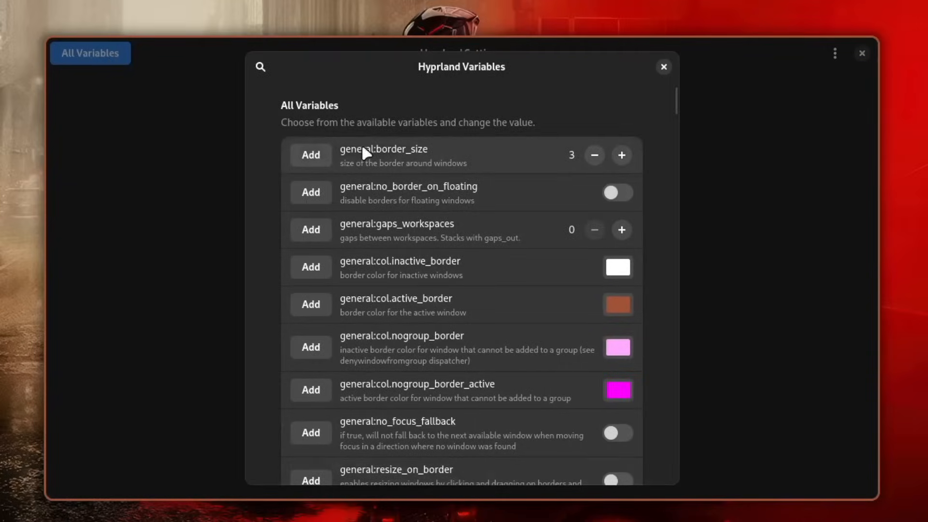
mouse_move(365, 229)
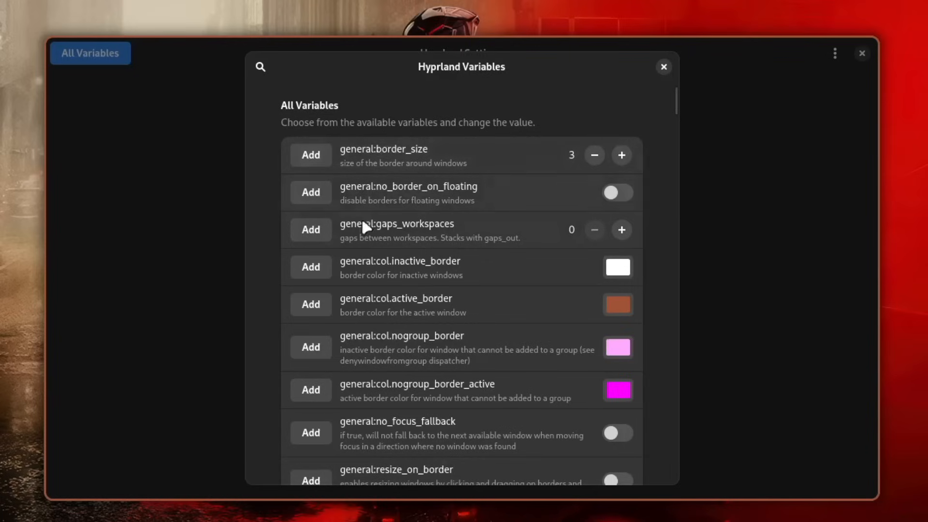
mouse_move(385, 324)
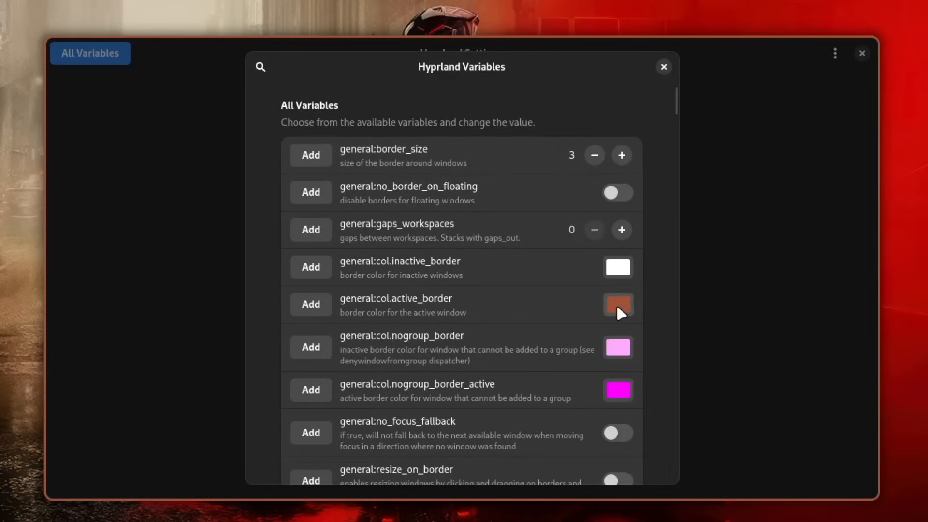
Set col.active_border to yellow and lower border_size from 3 to 1
click(618, 304)
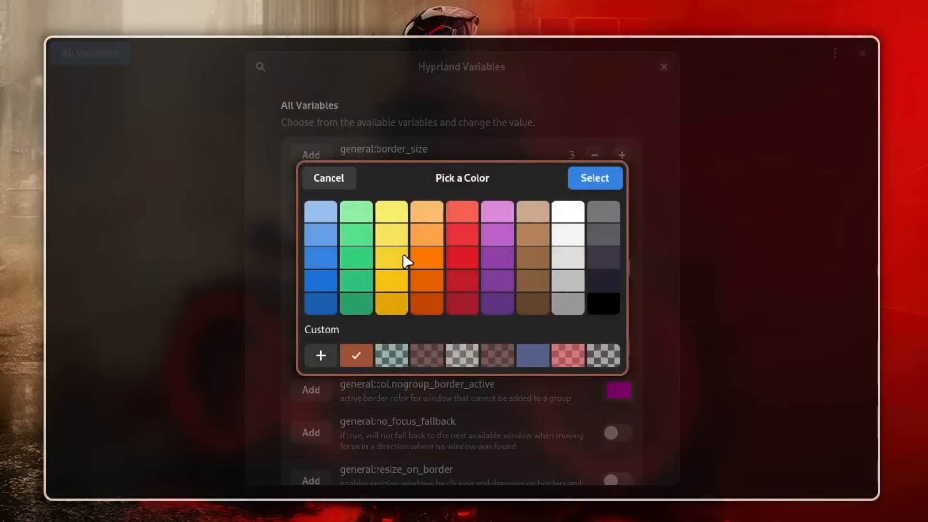
click(391, 212)
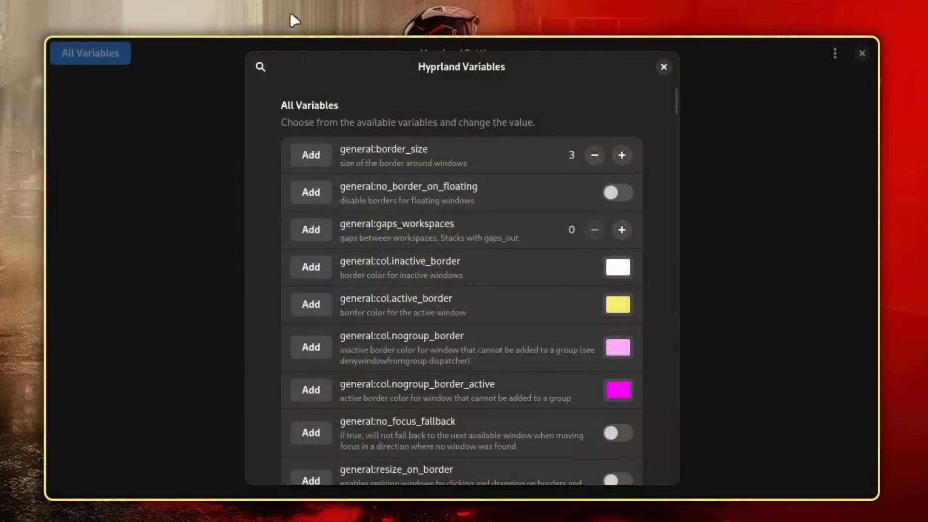
mouse_move(34, 494)
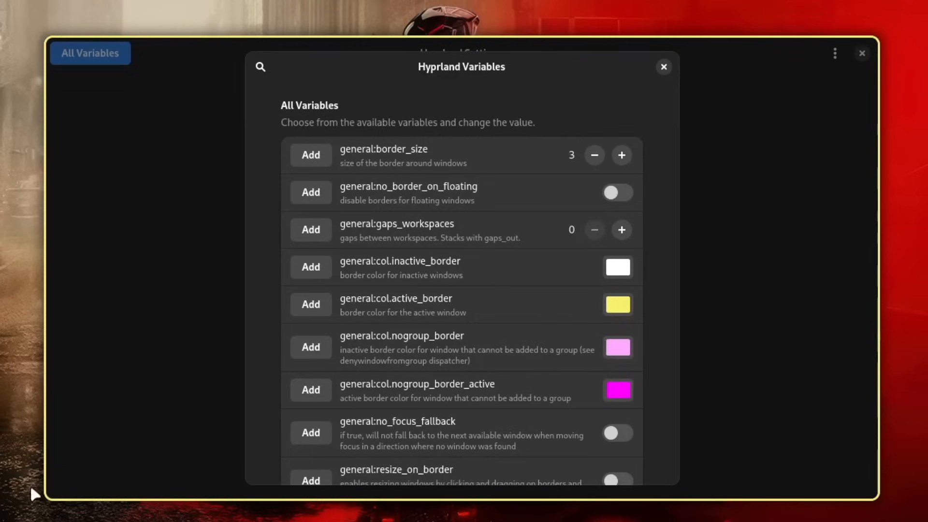
mouse_move(237, 263)
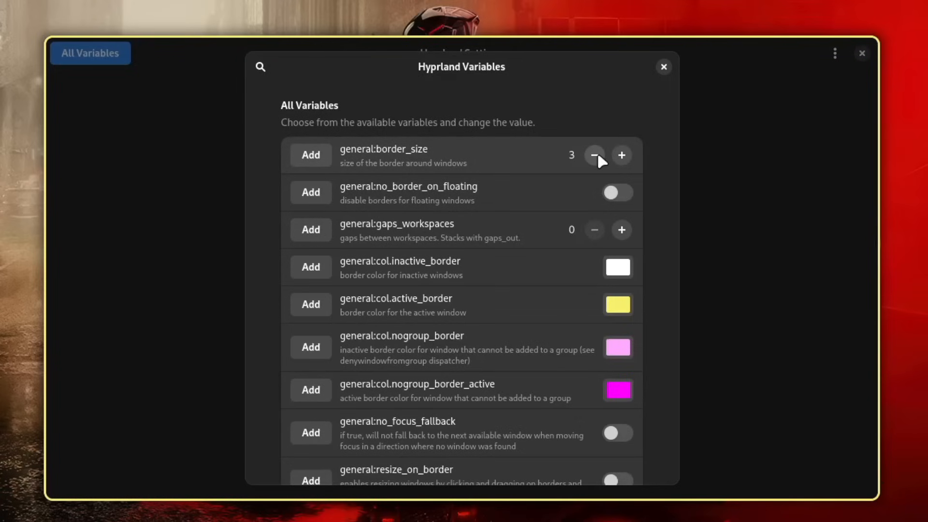
click(595, 154)
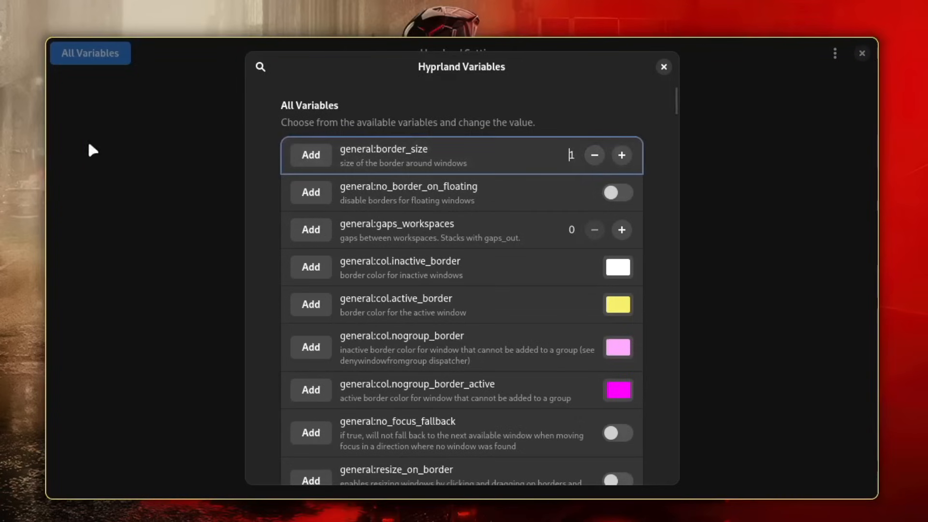
mouse_move(230, 162)
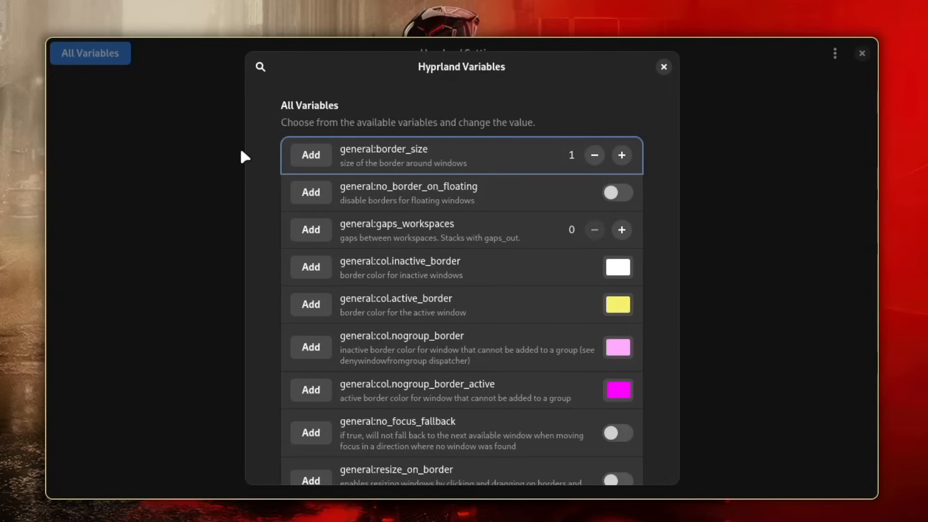
click(570, 155)
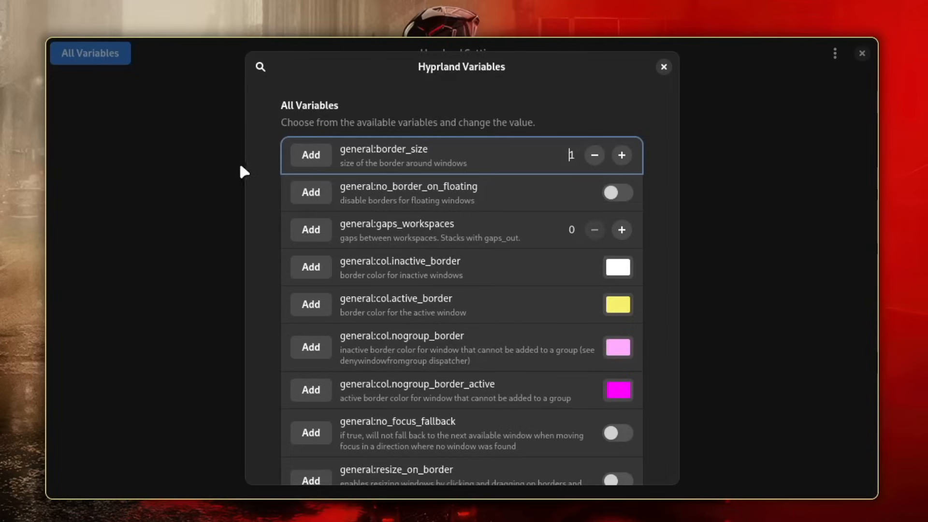
Add general:border_size and general:col.active_border as favorites, close the variables list, and raise the favorite border size
click(311, 155)
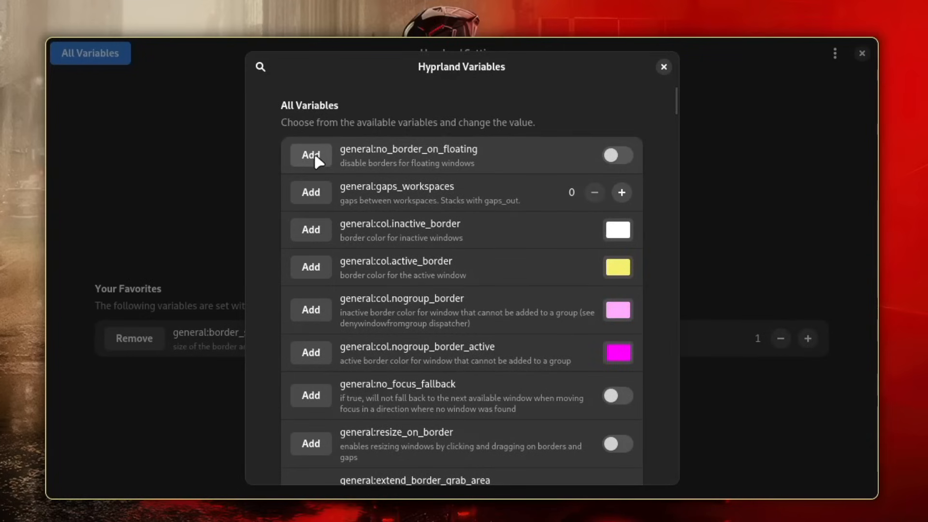
click(310, 267)
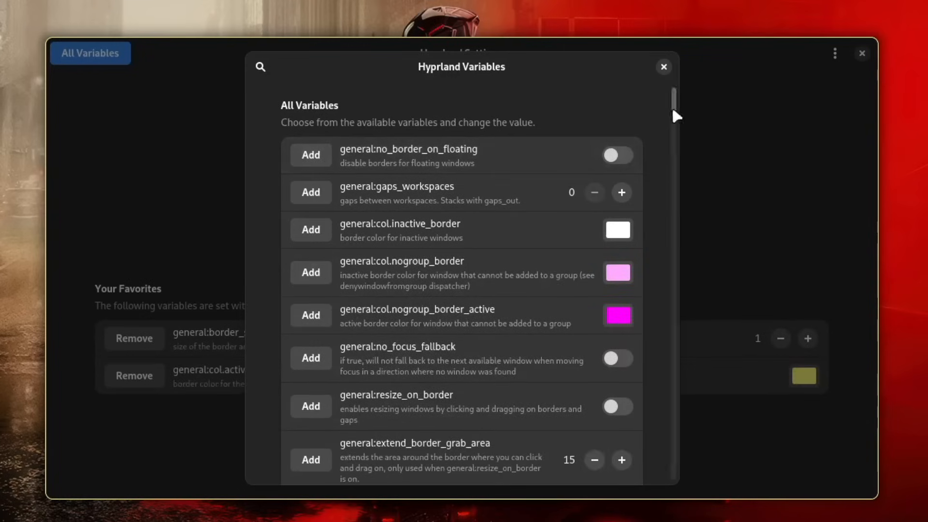
click(663, 67)
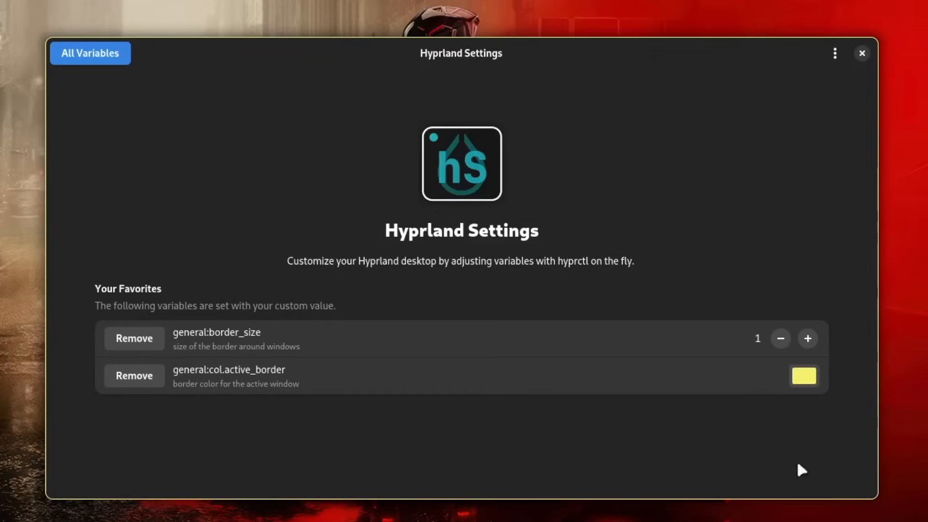
mouse_move(382, 465)
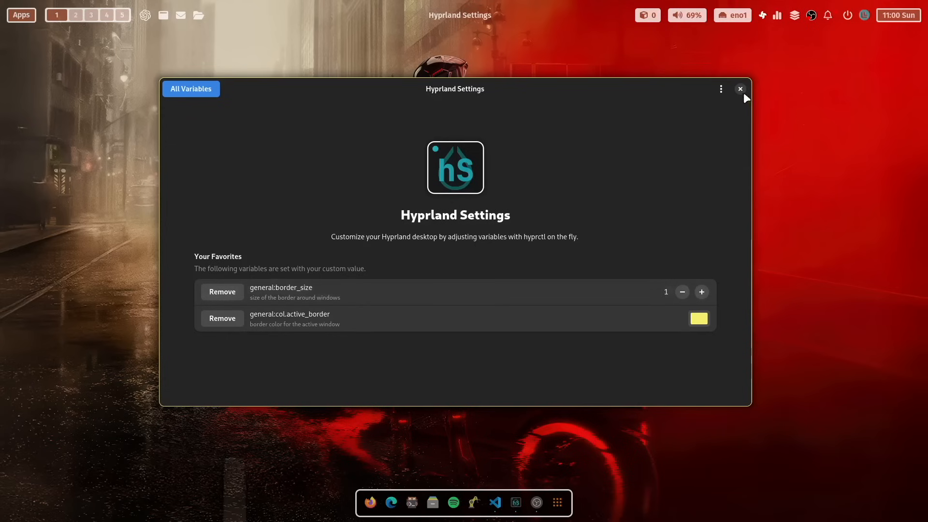
click(739, 89)
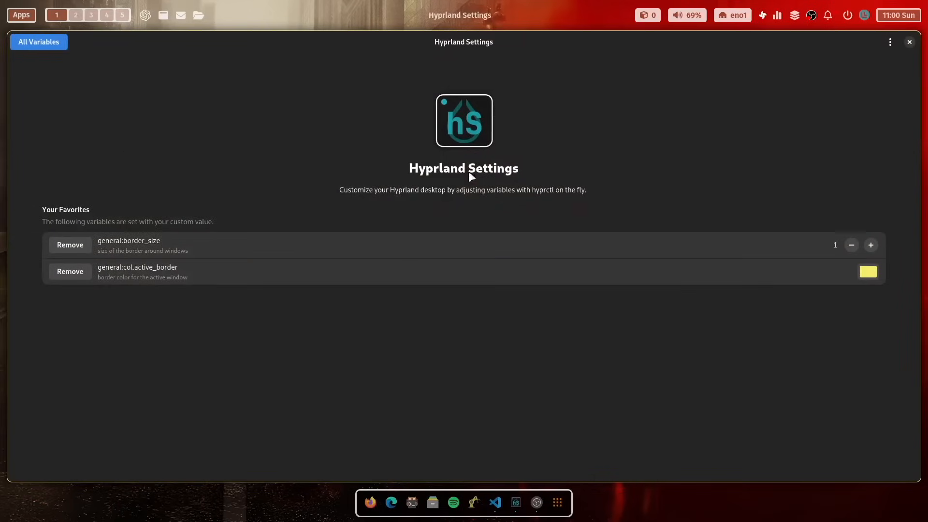
mouse_move(328, 355)
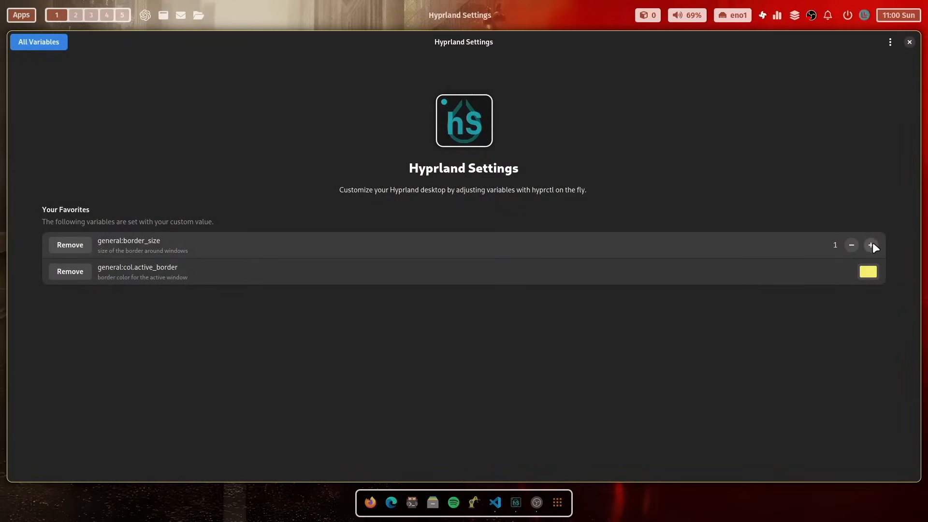
click(871, 246)
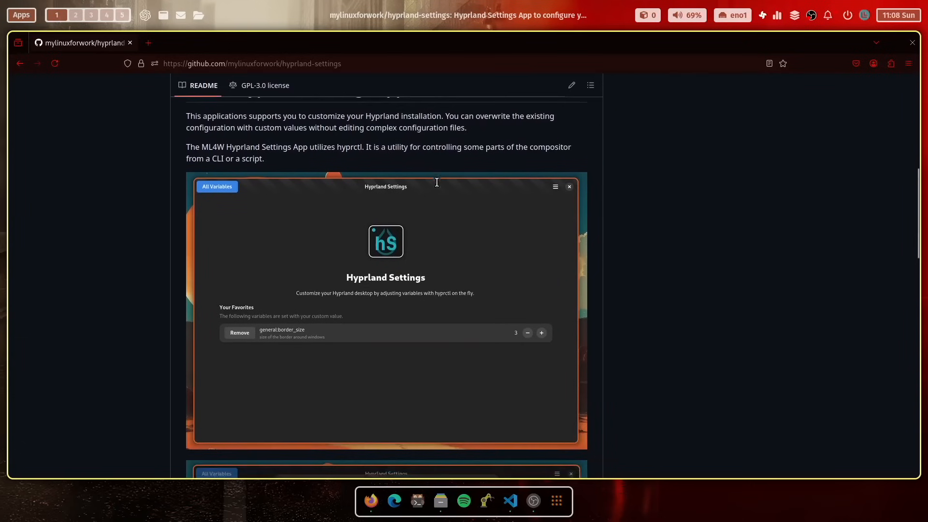
mouse_move(437, 187)
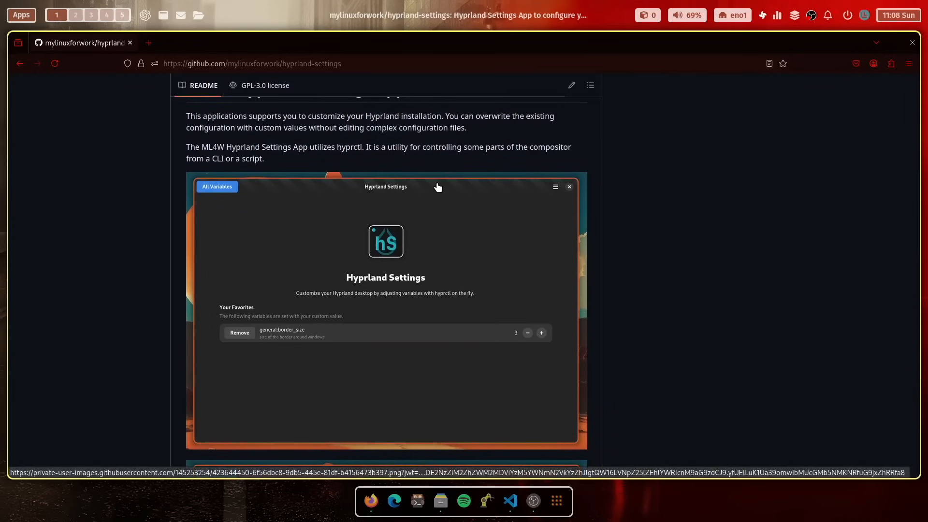
Scroll to the README's Installation, Uninstall and Run the application sections, then bring up hypridle.conf in Visual Studio Code
scroll(down, 3)
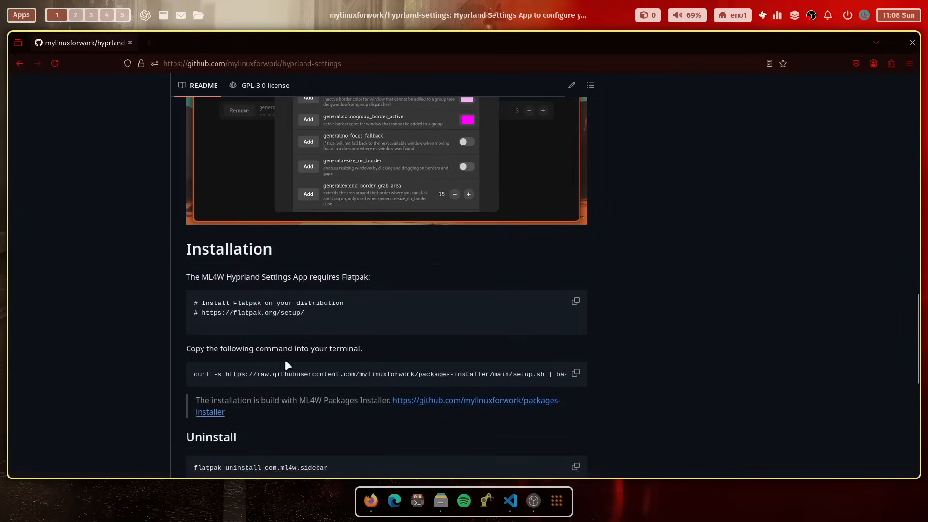
scroll(down, 3)
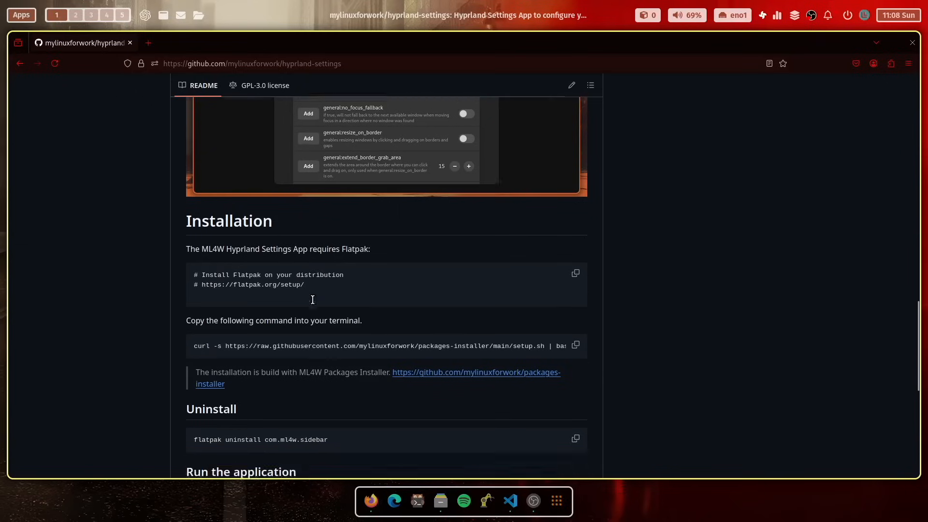
scroll(down, 3)
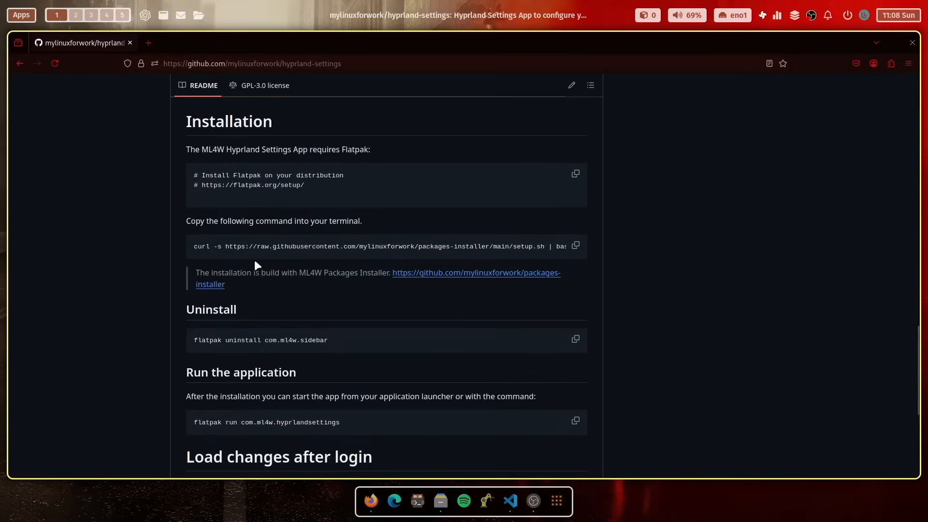
mouse_move(396, 309)
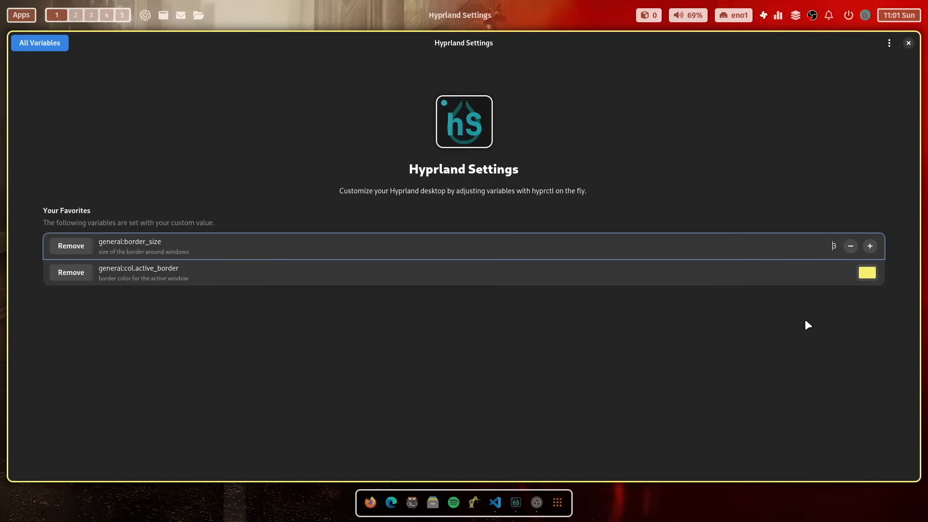
click(908, 42)
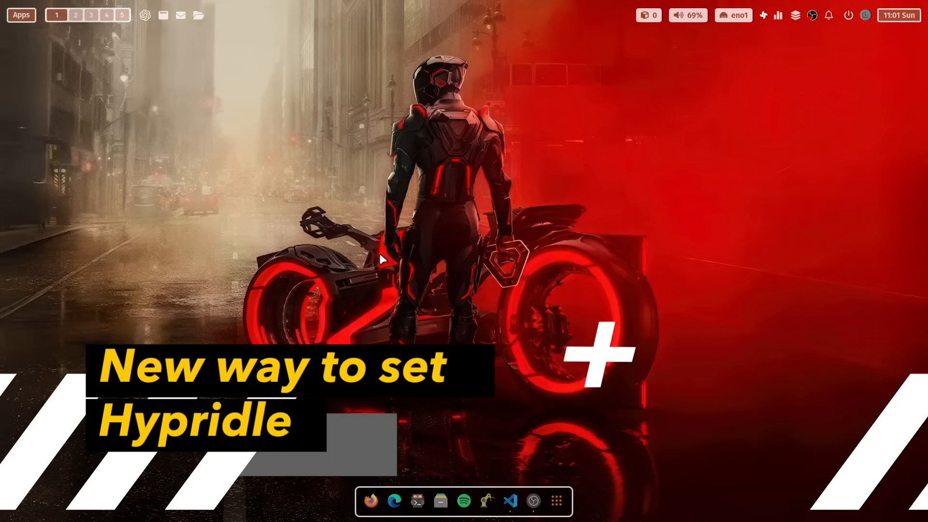
click(509, 501)
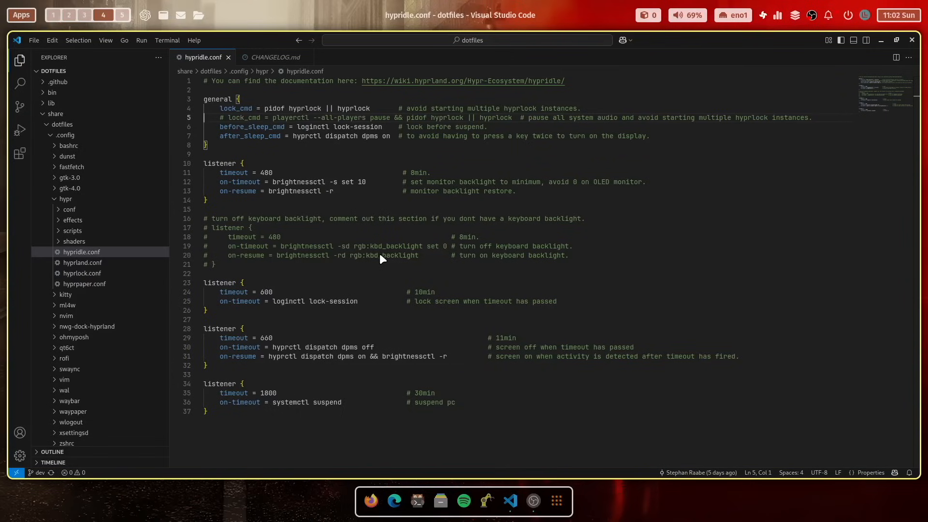
mouse_move(264, 86)
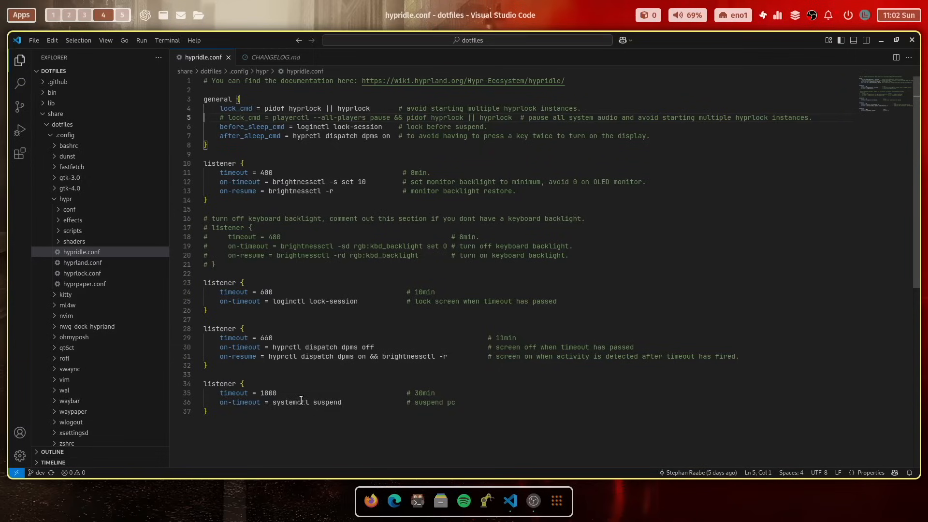
mouse_move(596, 97)
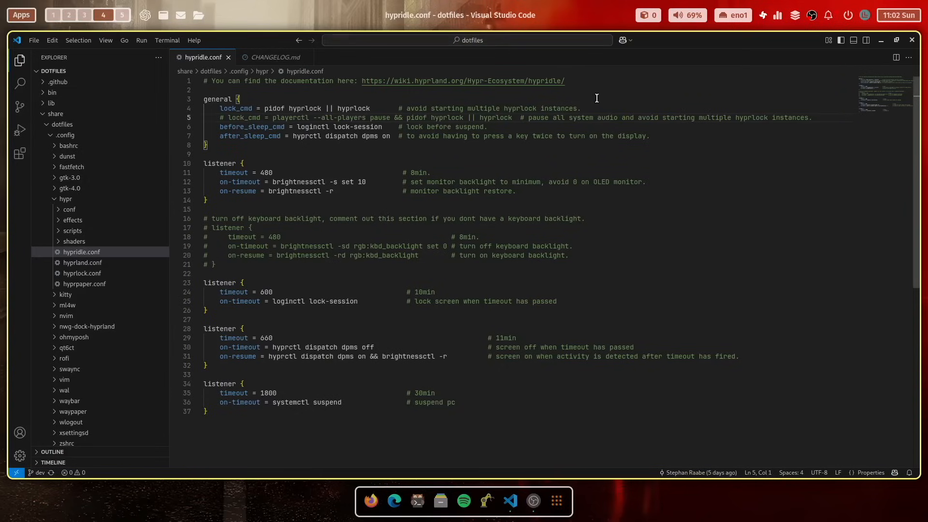
mouse_move(416, 82)
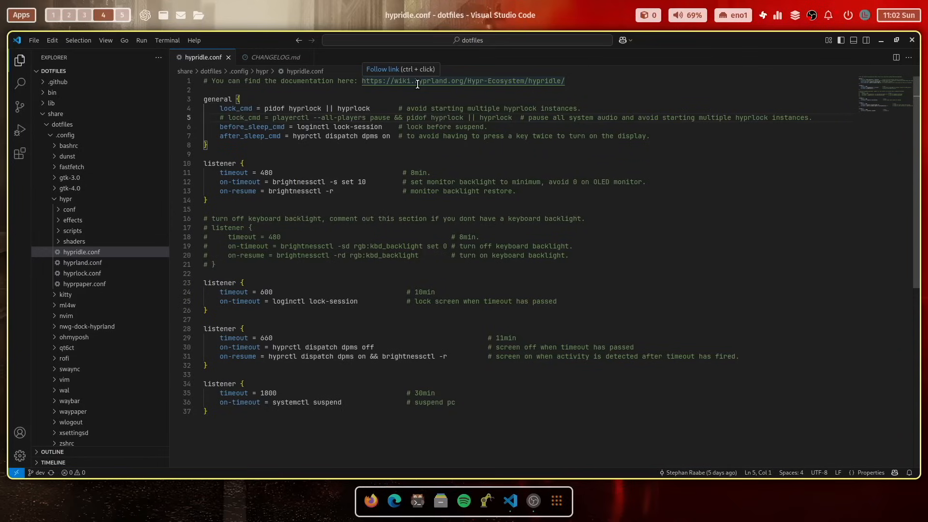
mouse_move(102, 262)
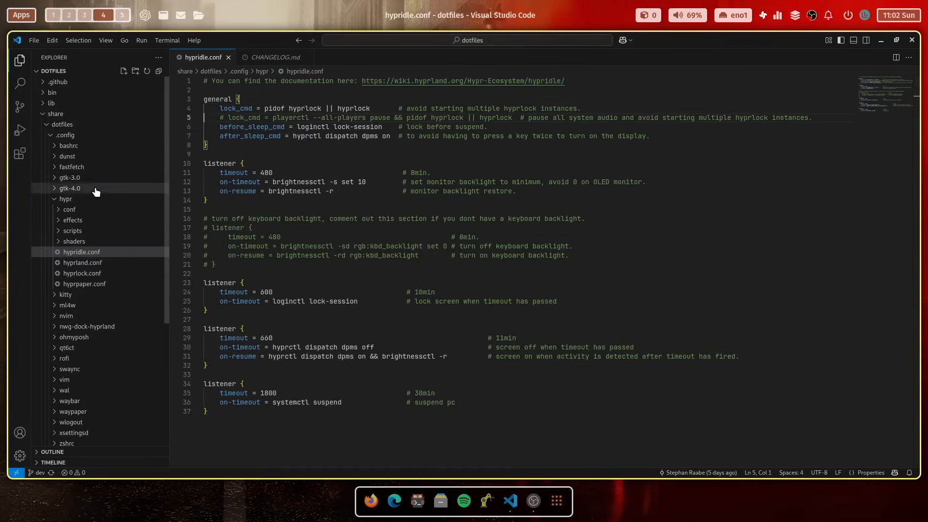
mouse_move(98, 262)
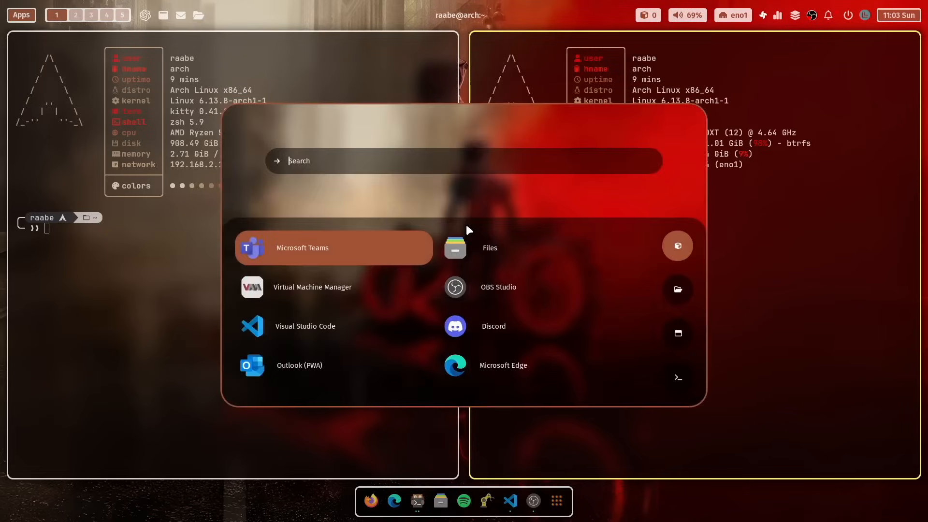
Dismiss the launcher, briefly show the Files window, and leave one kitty terminal on the workspace
key(Escape)
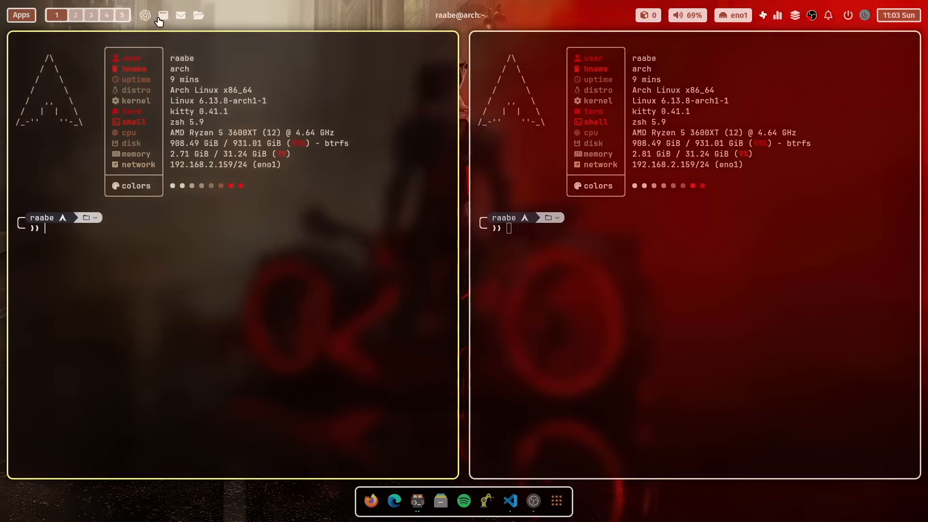
click(440, 501)
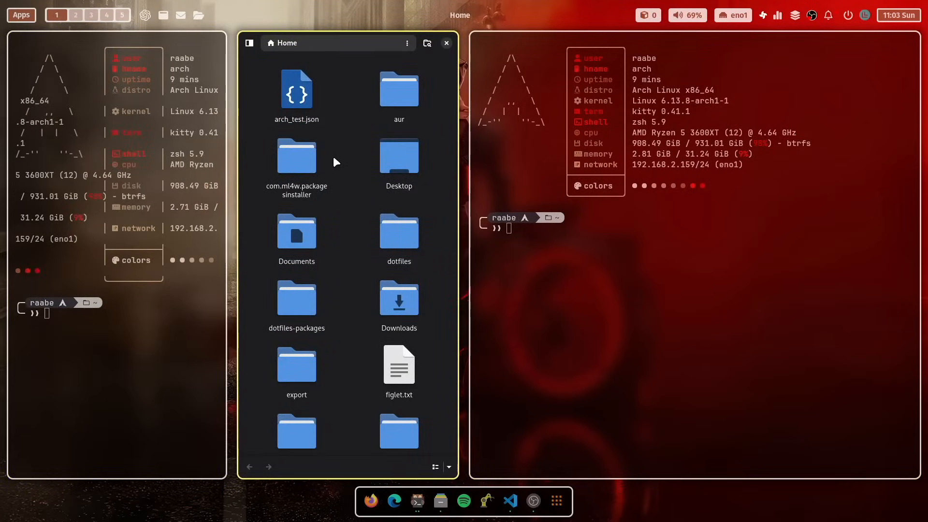
click(74, 14)
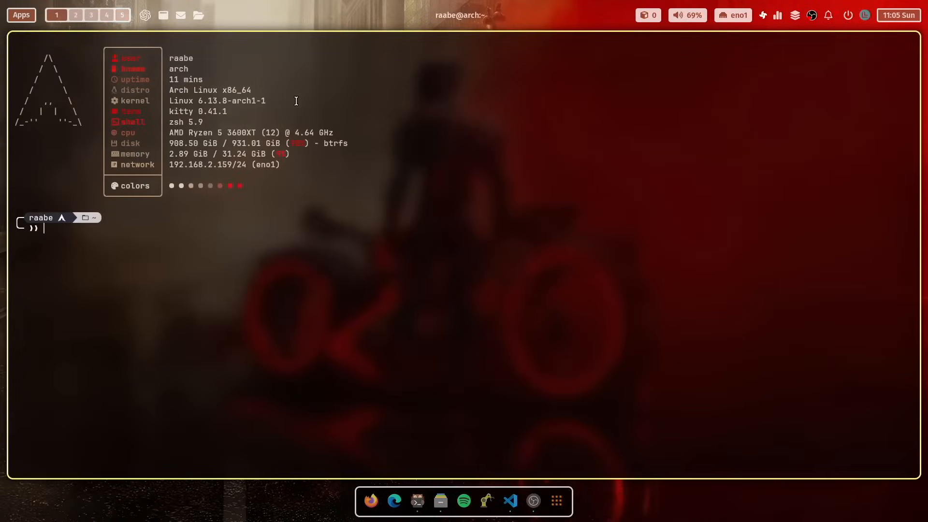
Run 'ls -al' in the home folder, then open test.sh in Vim with 'v test.sh'
text(ls -al)
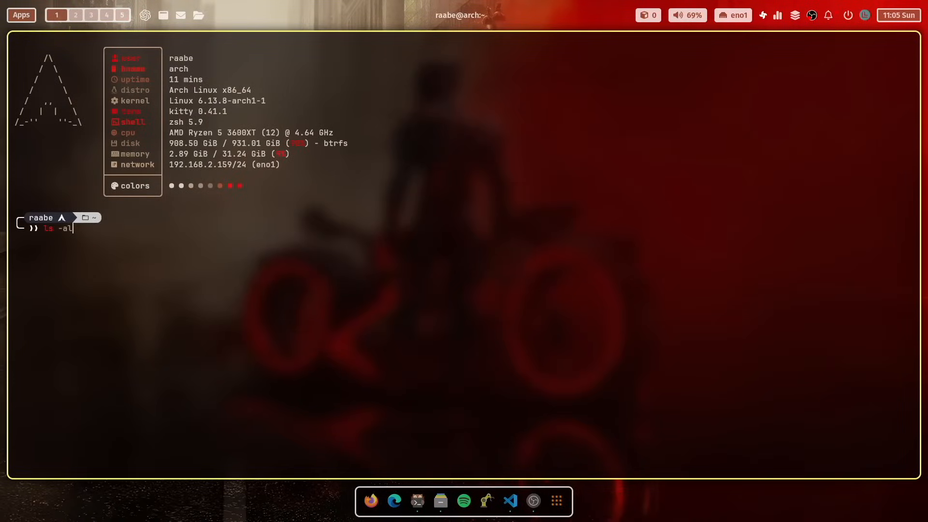
key(Return)
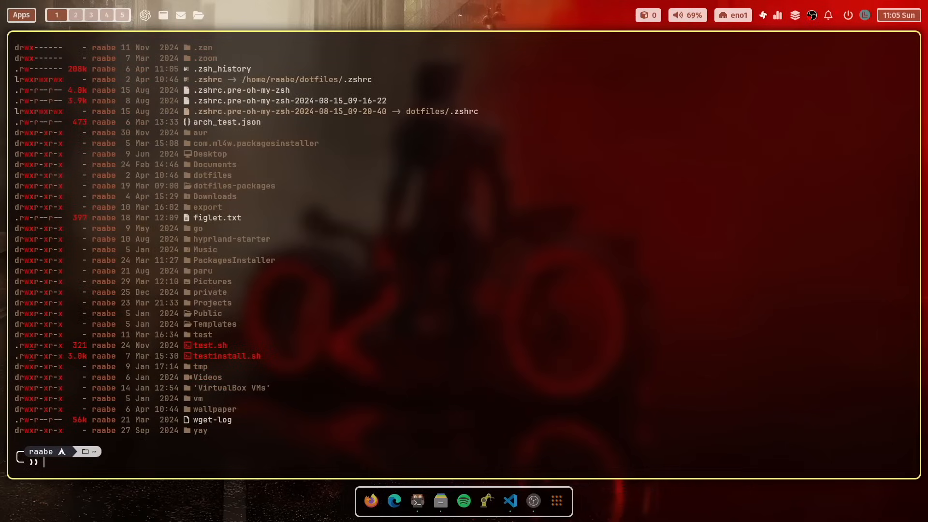
text(v test.sh)
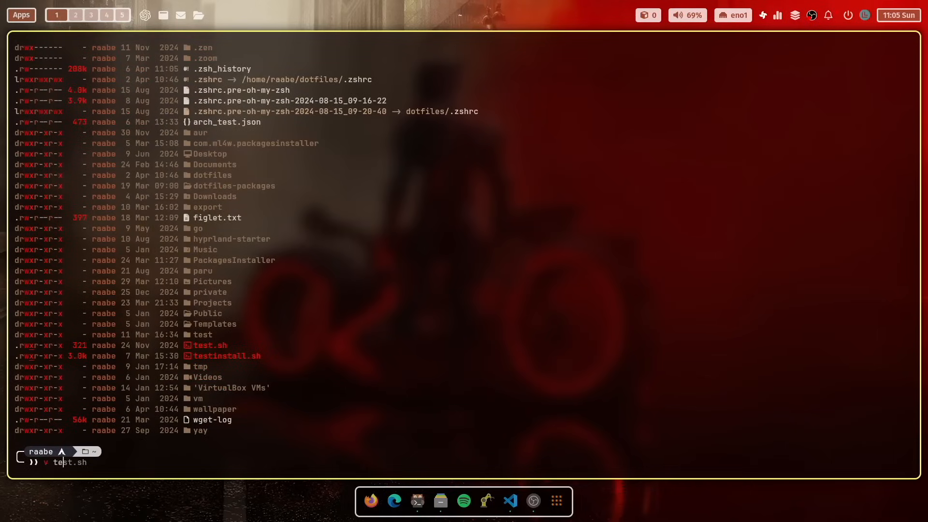
key(Return)
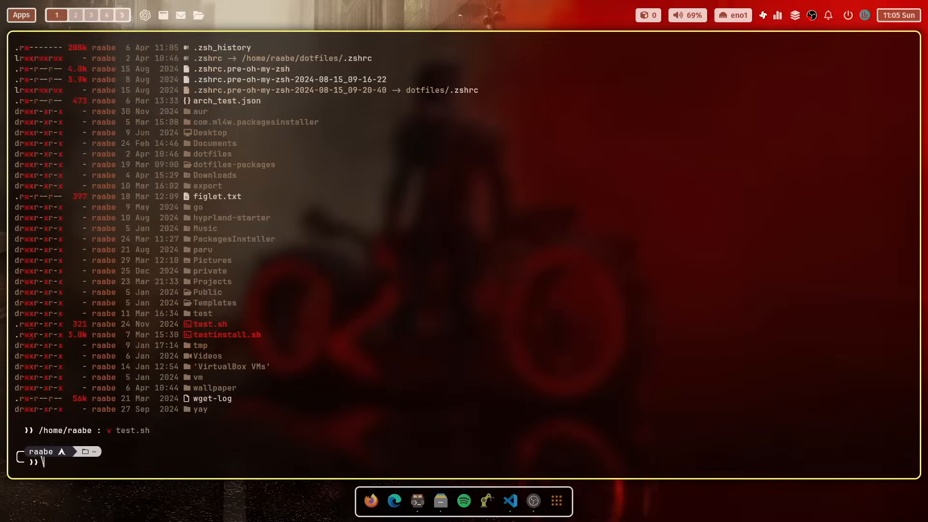
key(Return)
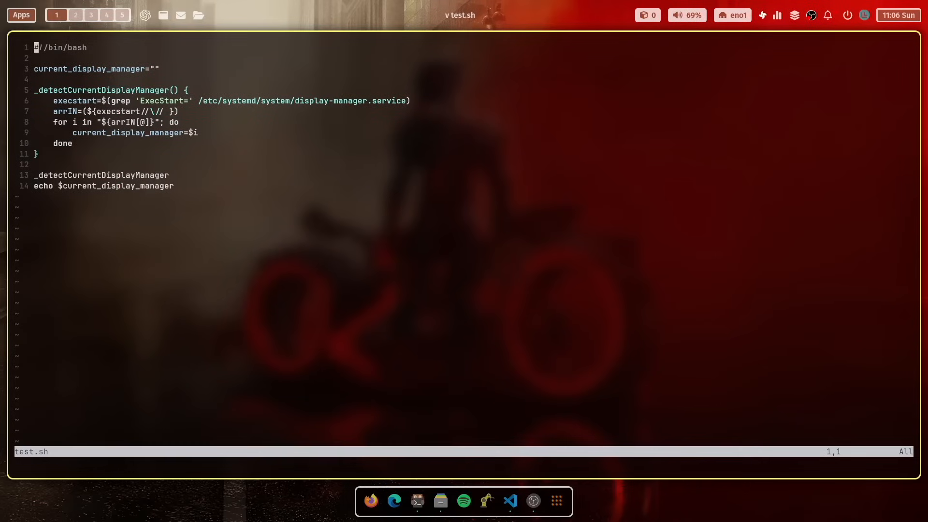
mouse_move(167, 89)
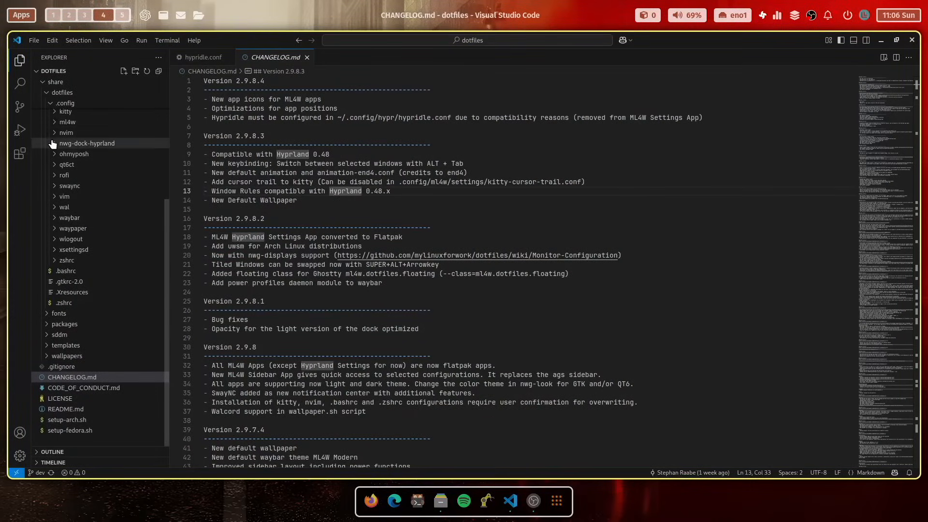
Expand .config > ml4w > settings in the Explorer to reveal kitty-cursor-trail.conf
click(67, 121)
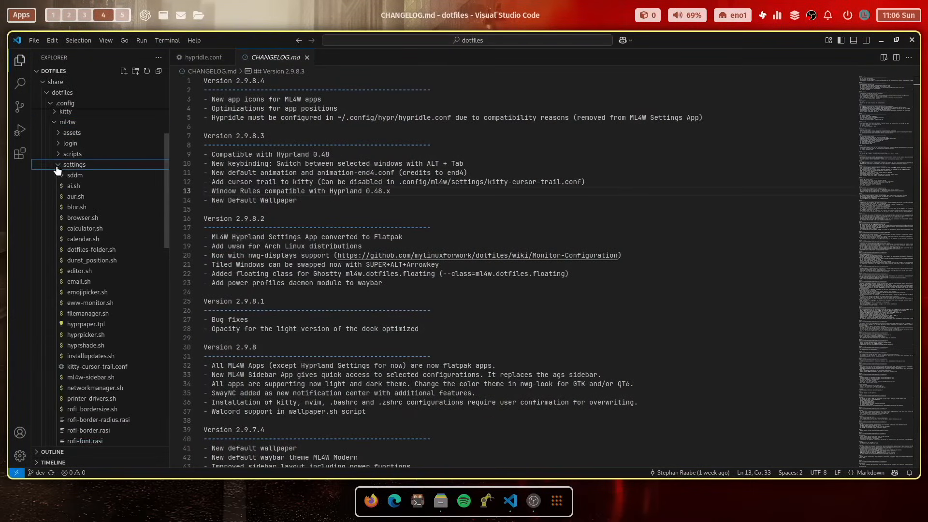
mouse_move(76, 207)
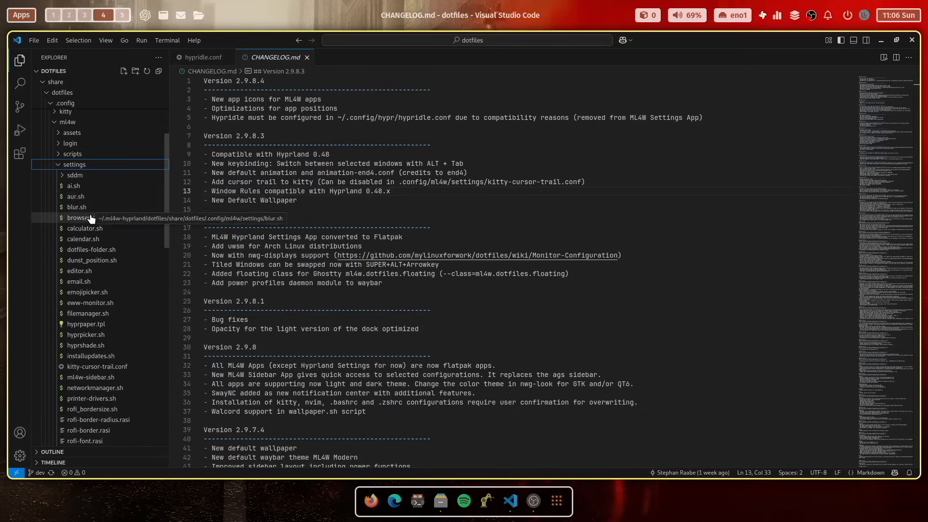
mouse_move(95, 366)
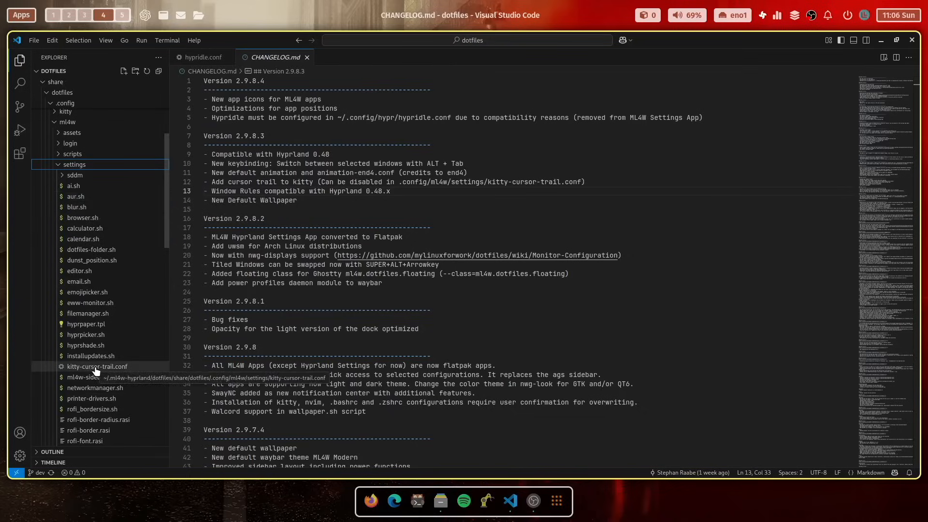